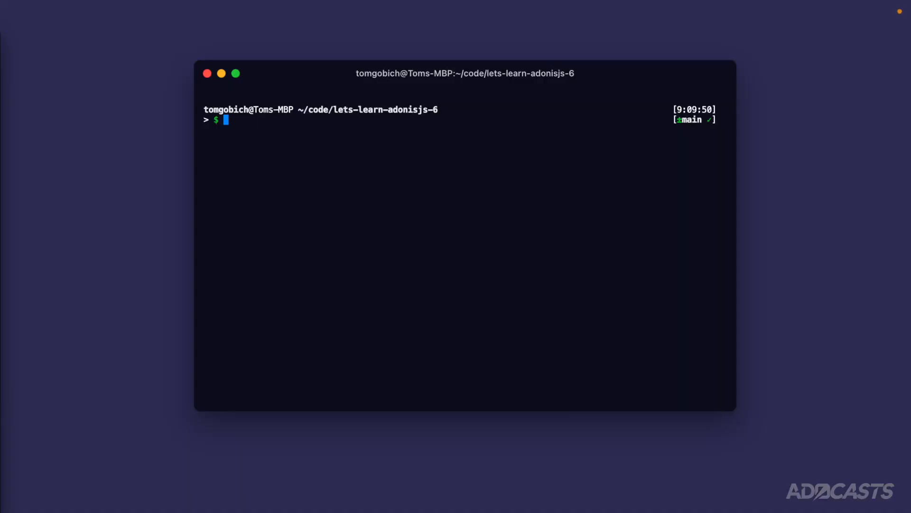
Enter the terminal command node ace make:controller auth/register -s, not yet run
text(node ace m)
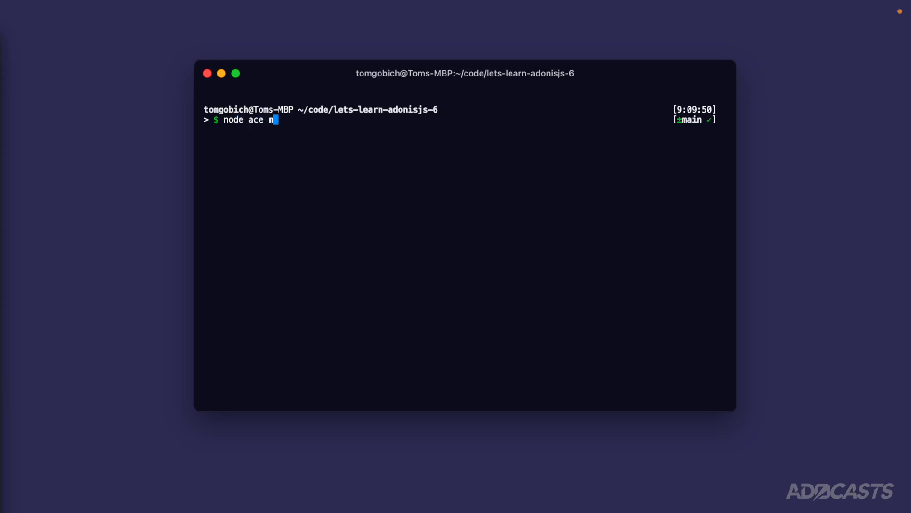
text(ake:controller)
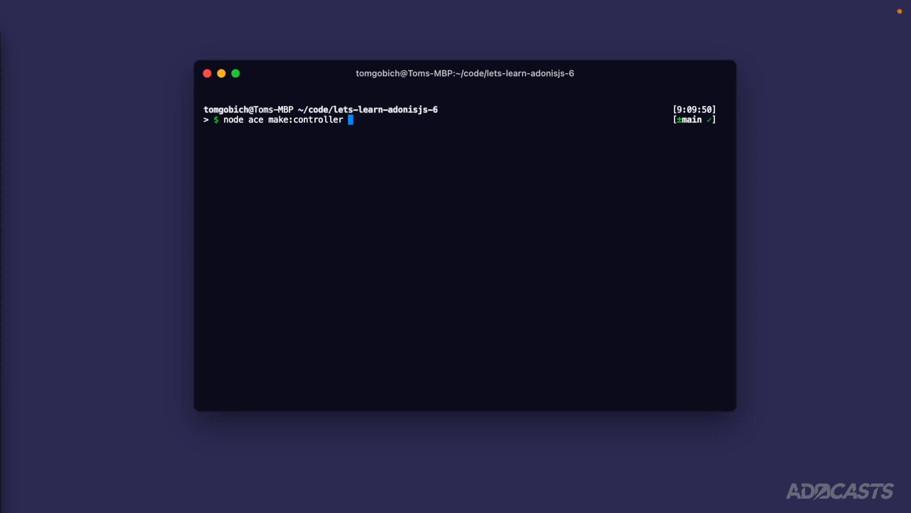
text(auth/)
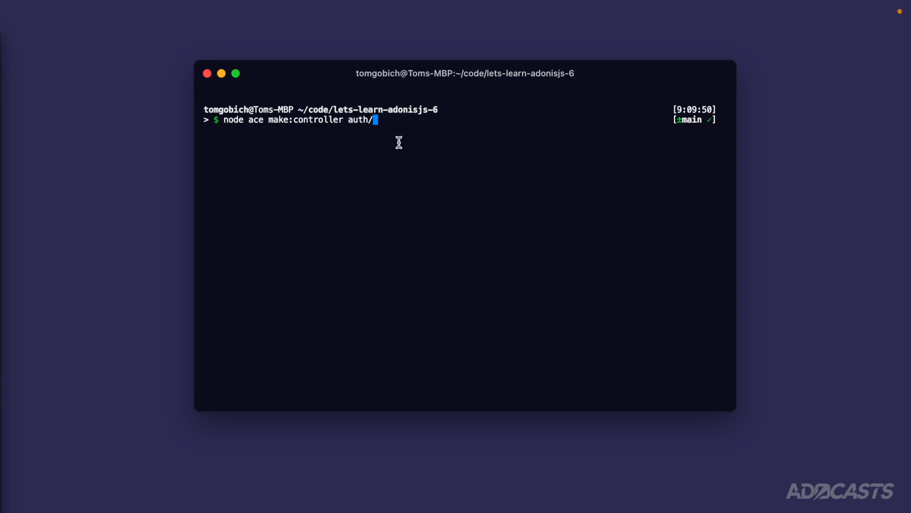
mouse_move(347, 111)
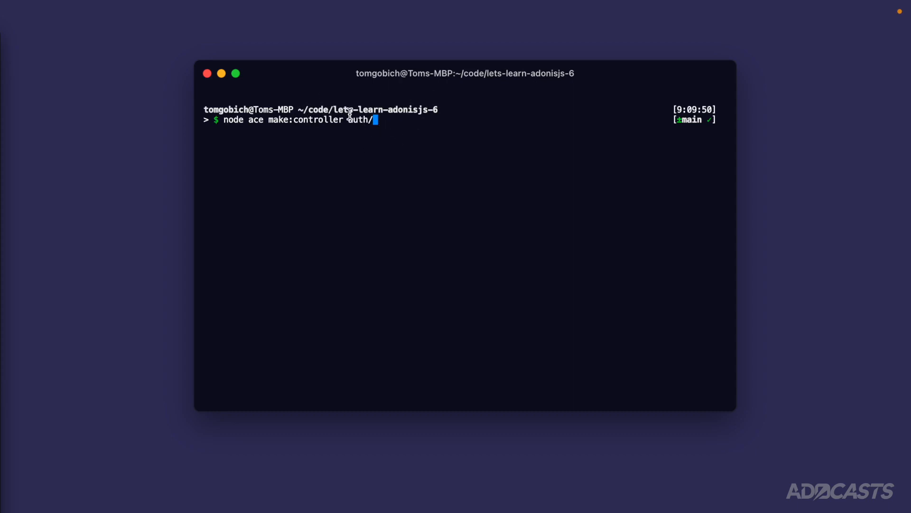
mouse_move(386, 105)
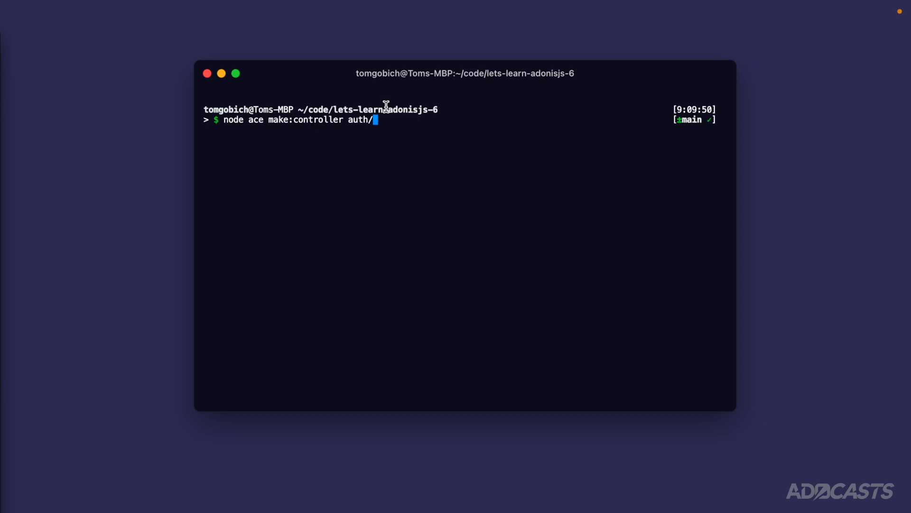
mouse_move(391, 140)
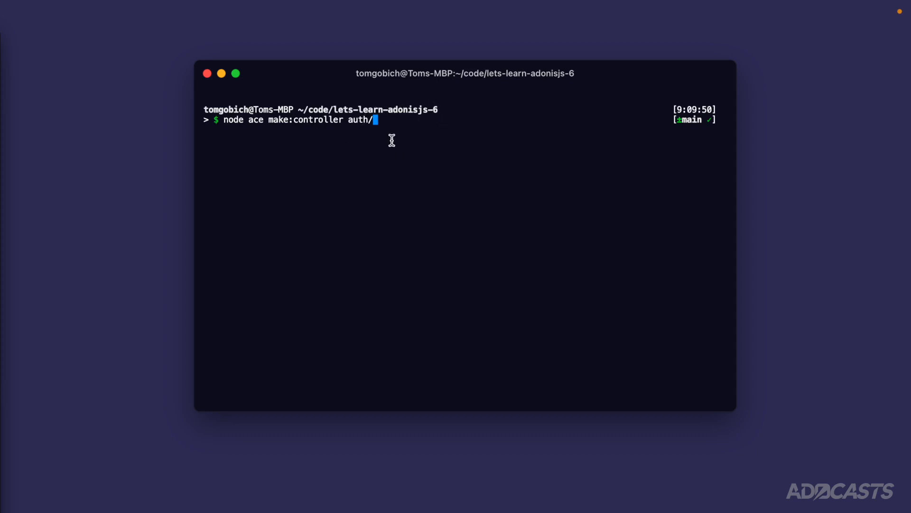
text(regis)
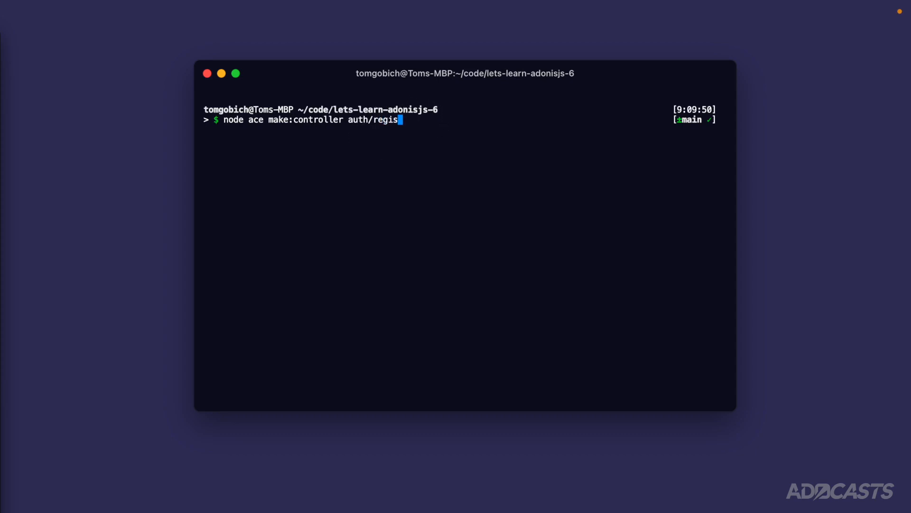
text(ter)
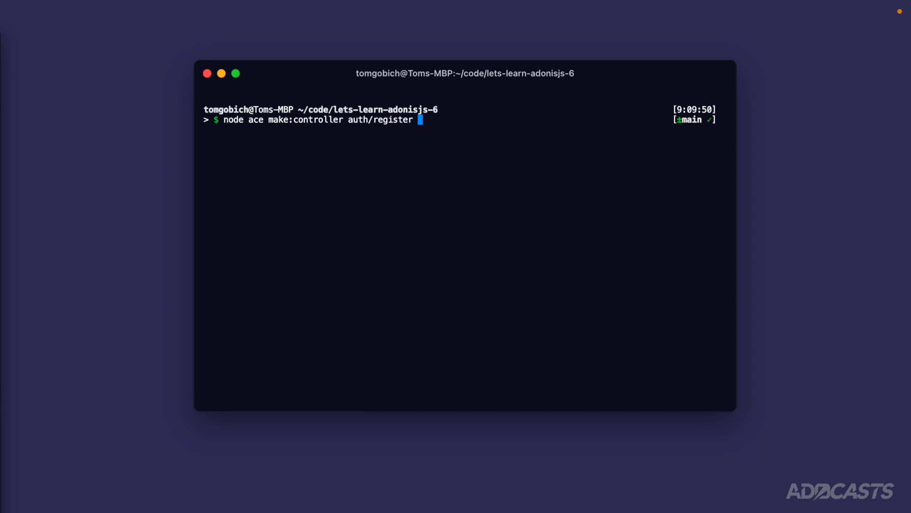
text(-s)
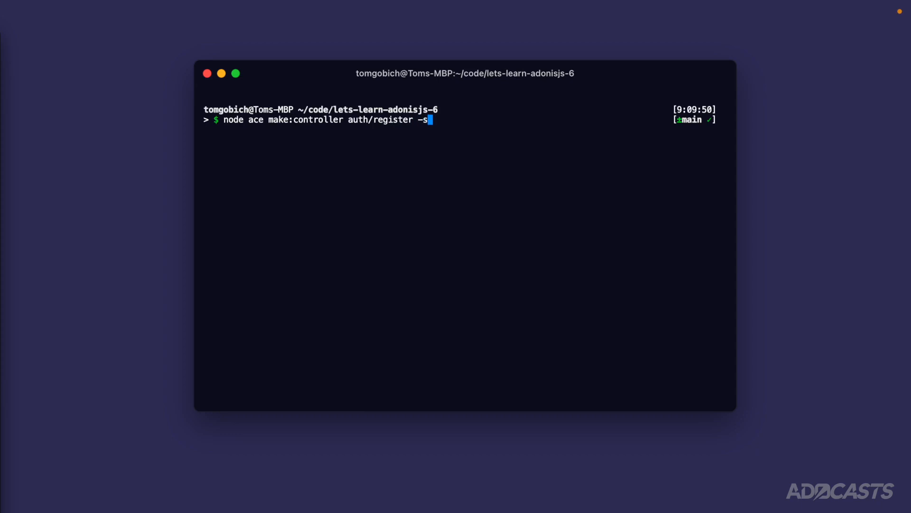
mouse_move(310, 122)
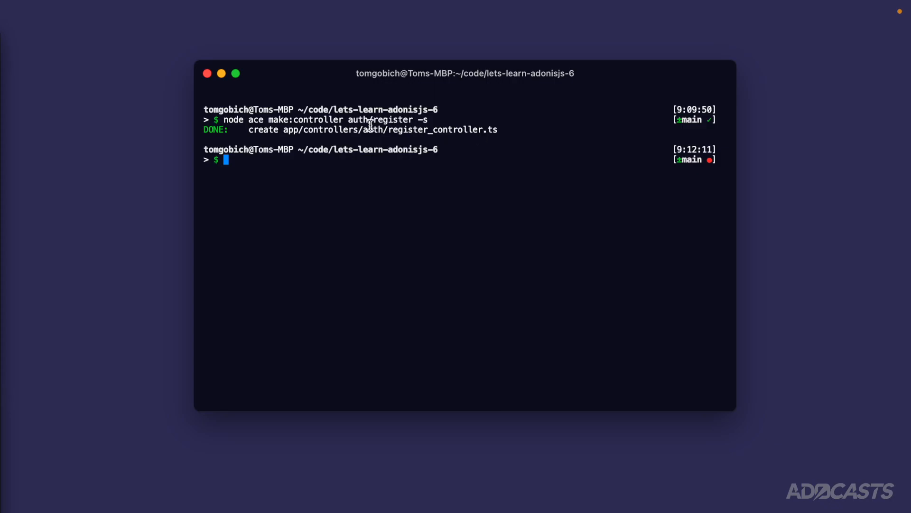
mouse_move(290, 134)
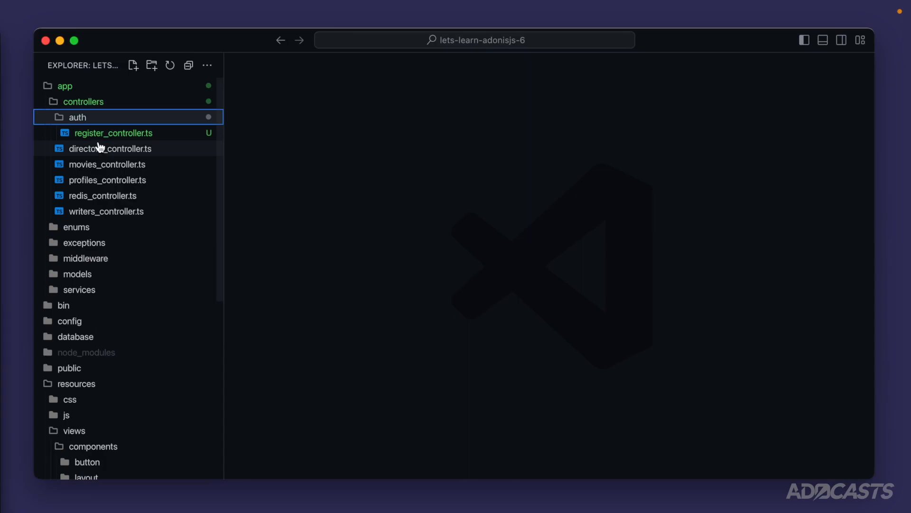
In register_controller.ts, write async show({ view }: HttpContext) returning view.render('pages/auth/register')
click(113, 132)
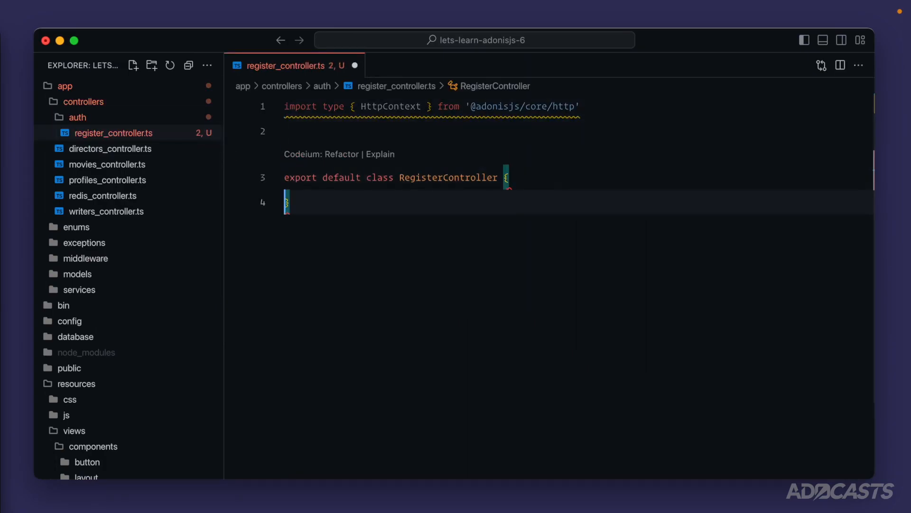
text(async)
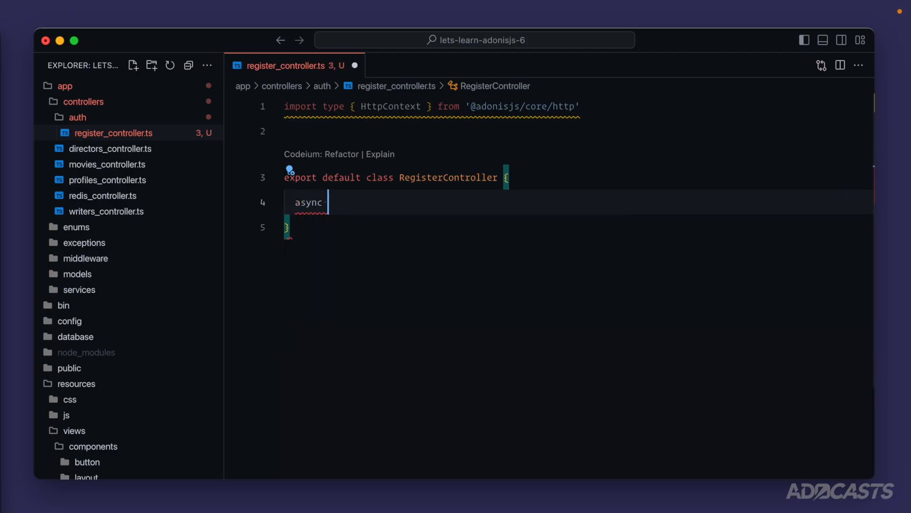
text(show())
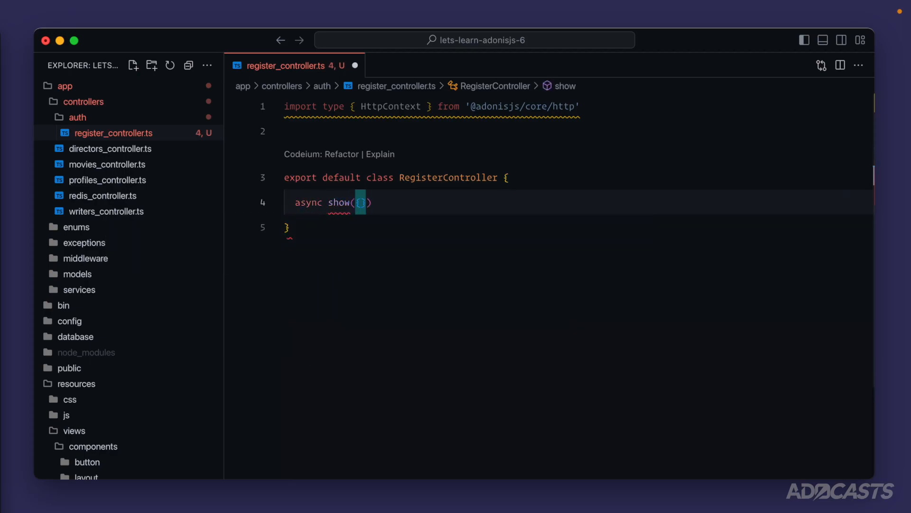
text(view)
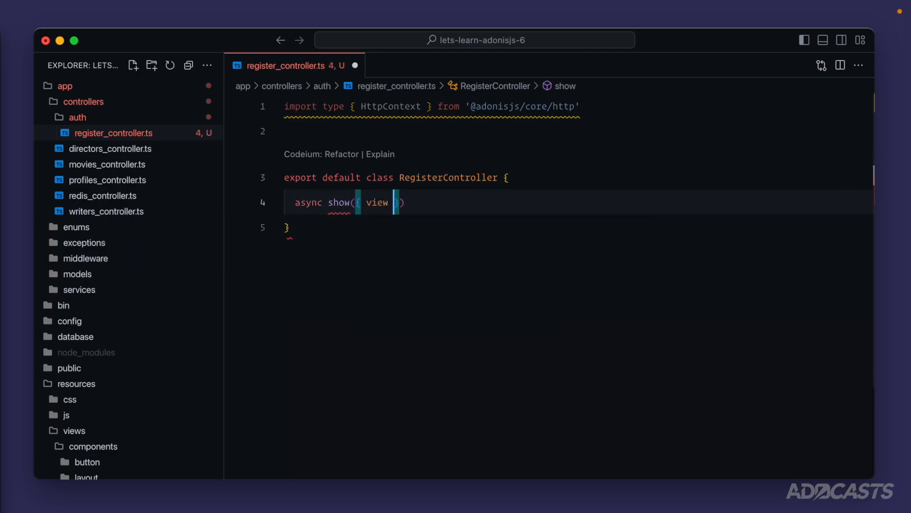
text(: HttpContext)
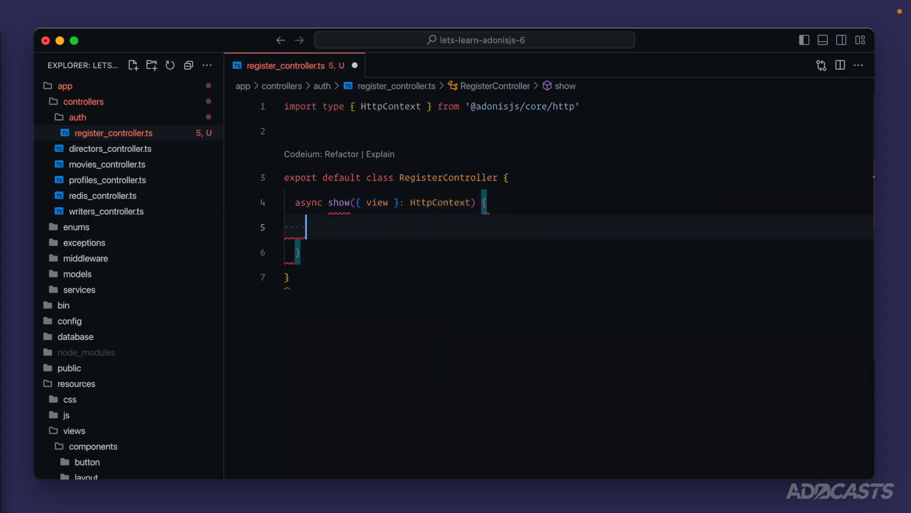
text(return view.render('pages/auth)
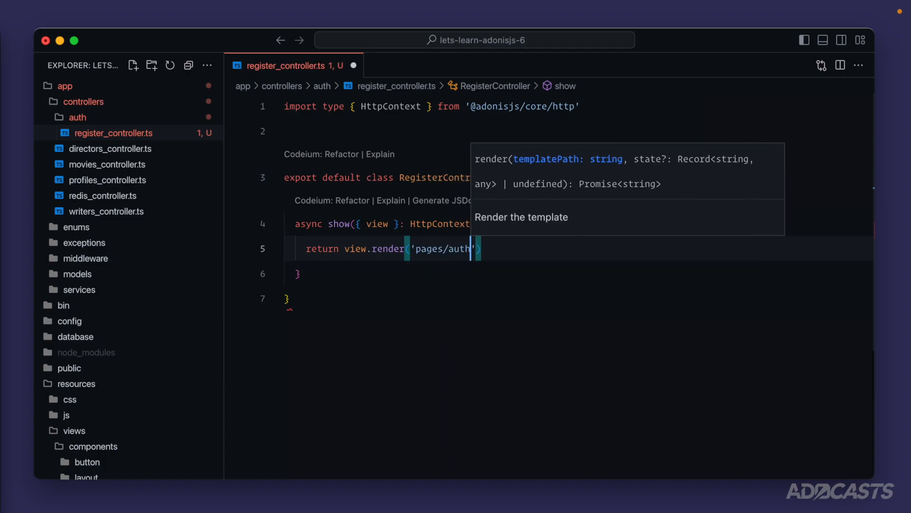
text(/)
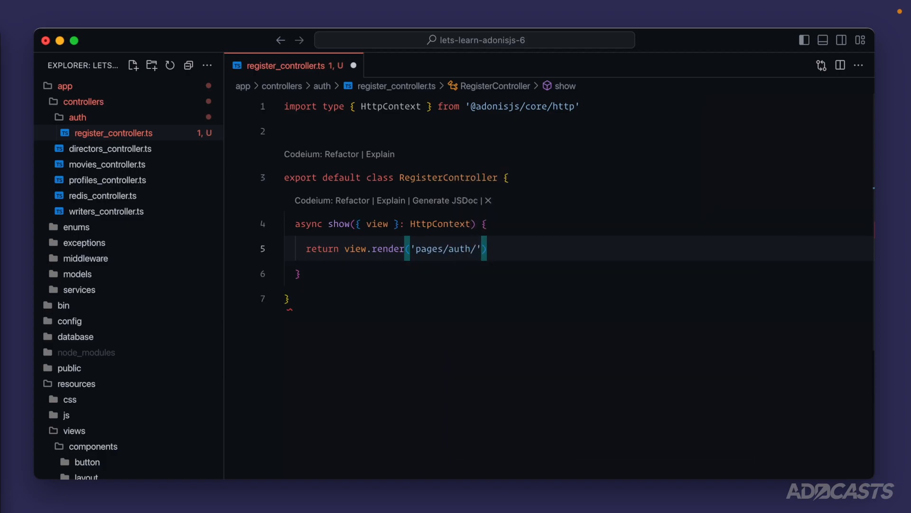
text(register)
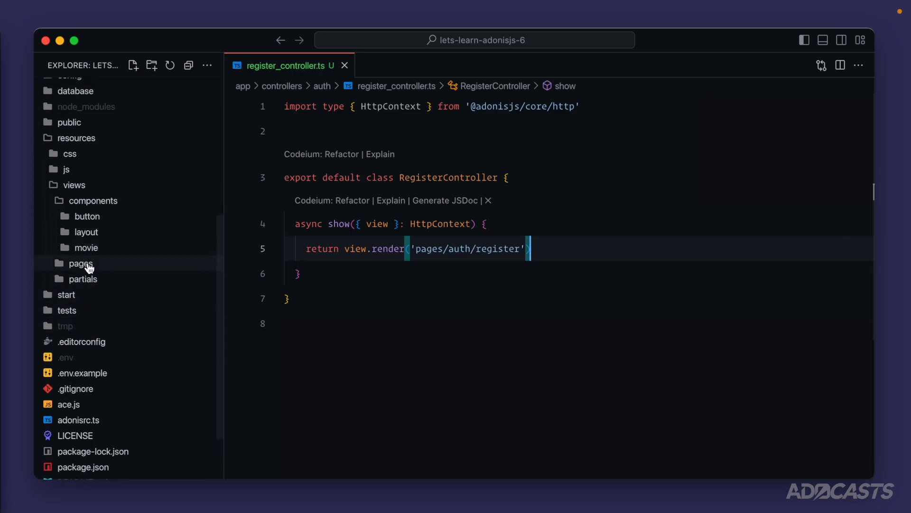
Create a new register template file under the pages folder
right_click(81, 262)
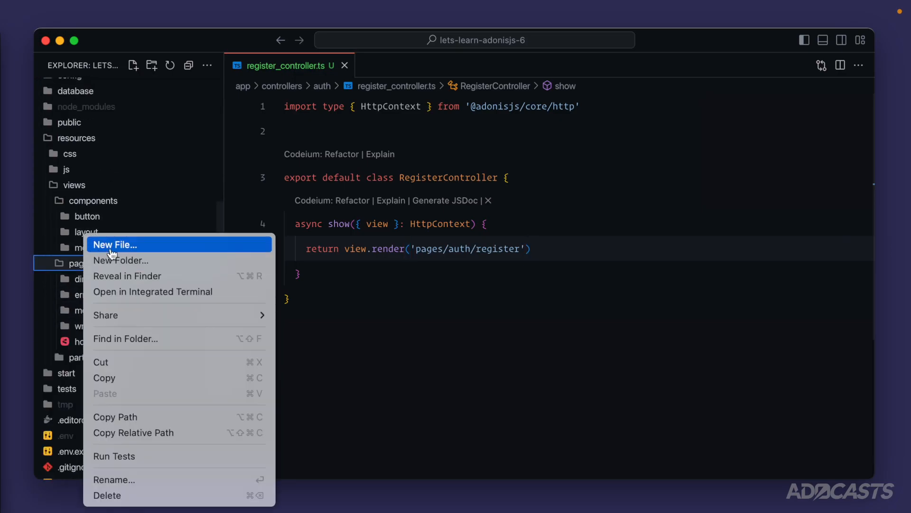
click(115, 244)
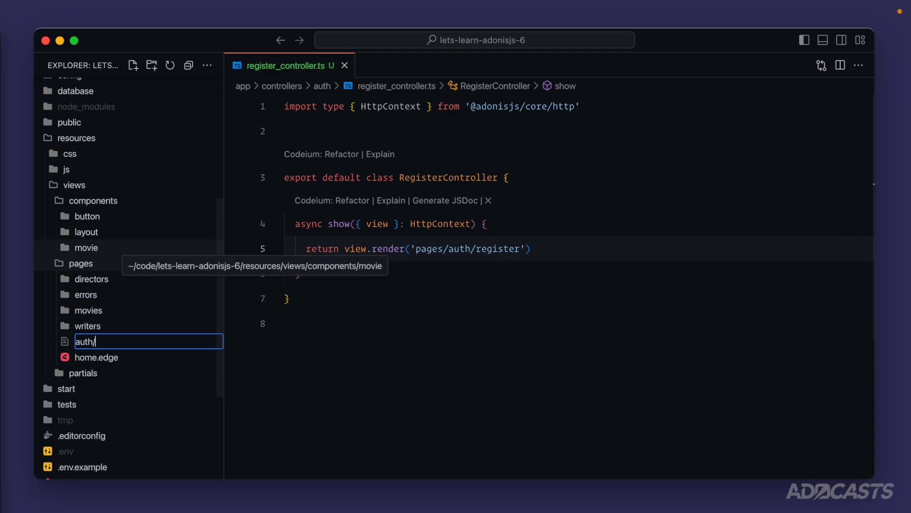
text(register)
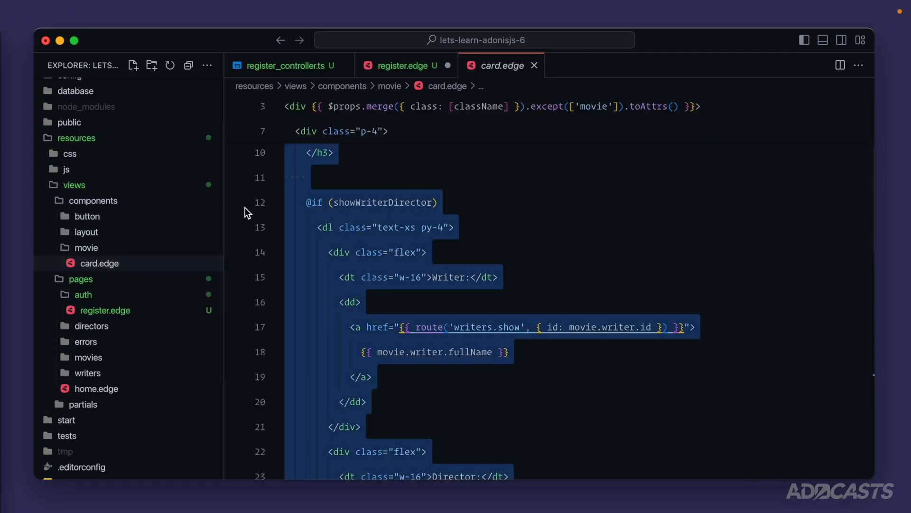
right_click(93, 201)
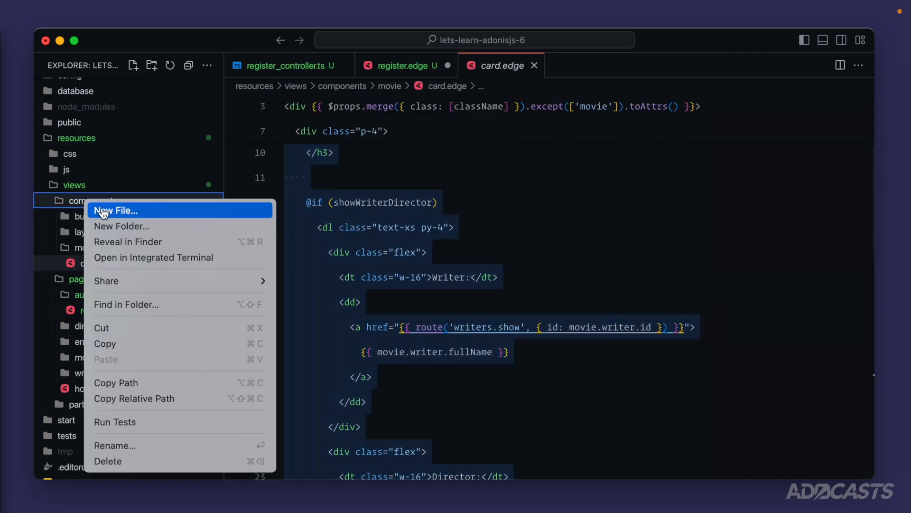
click(118, 210)
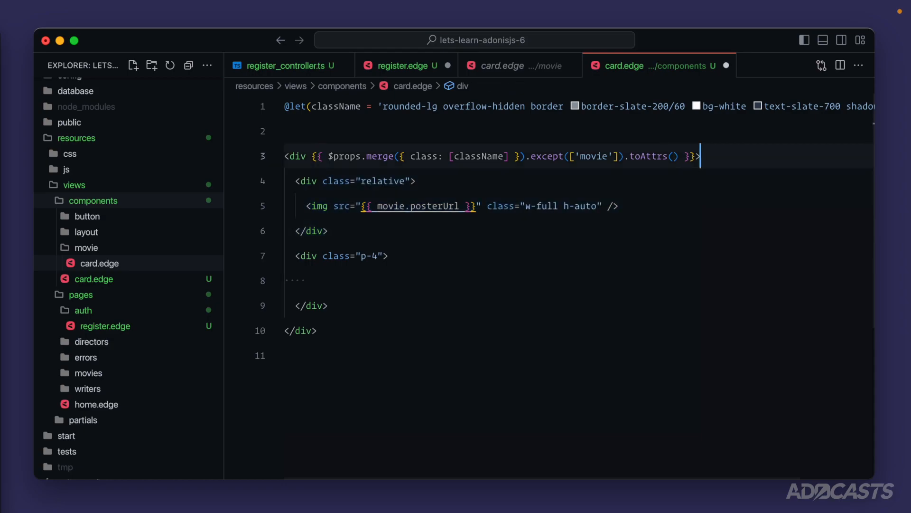
text(@if)
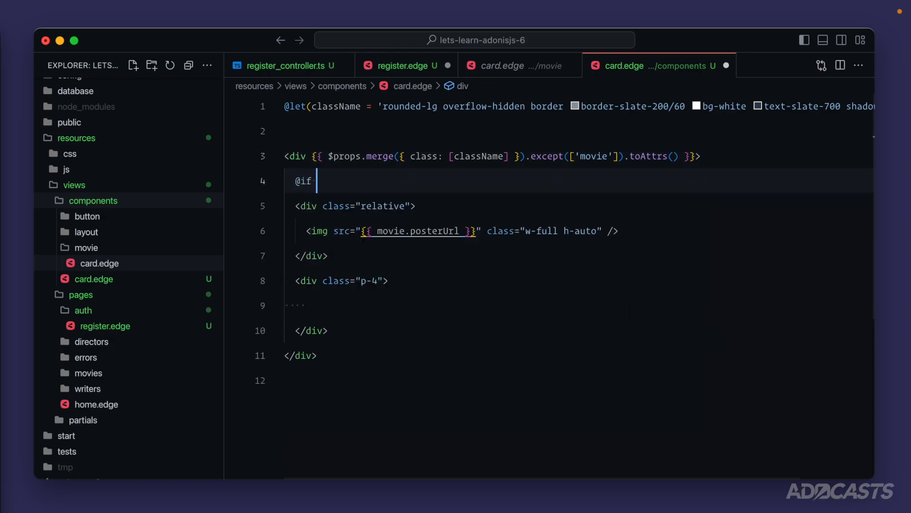
text(($slots.picture))
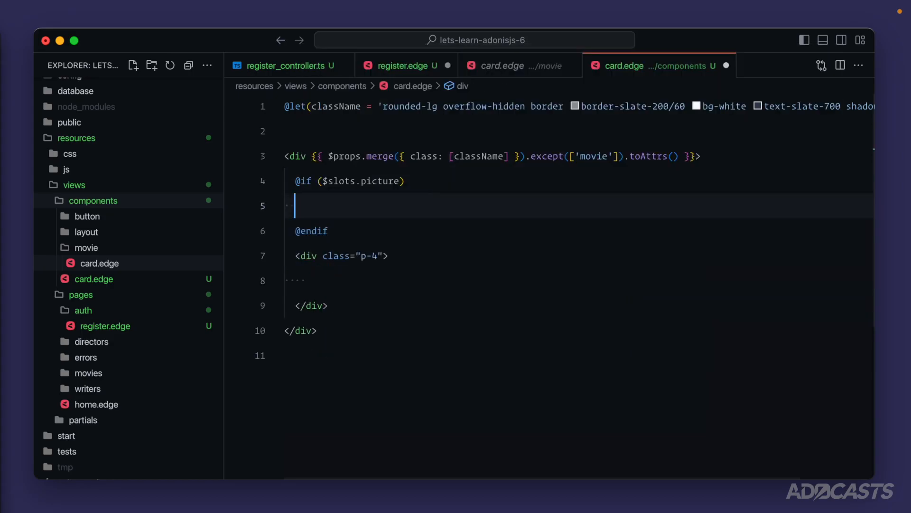
text({{ await $slots.picture() }}})
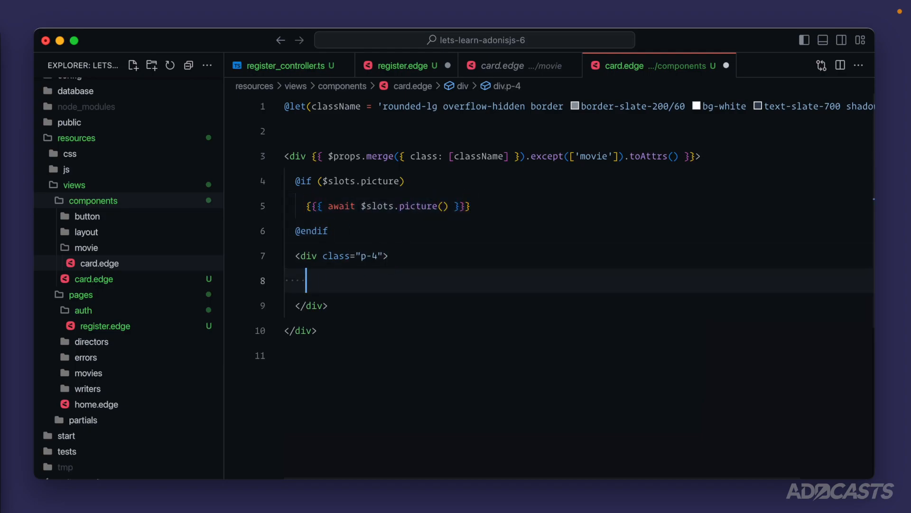
text({{ aw)
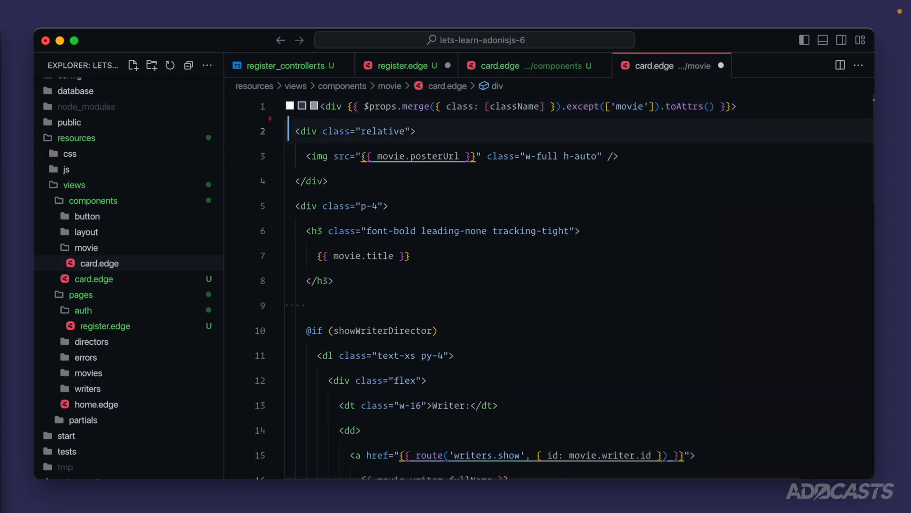
text(@card({ ...$props.except(['movie']))
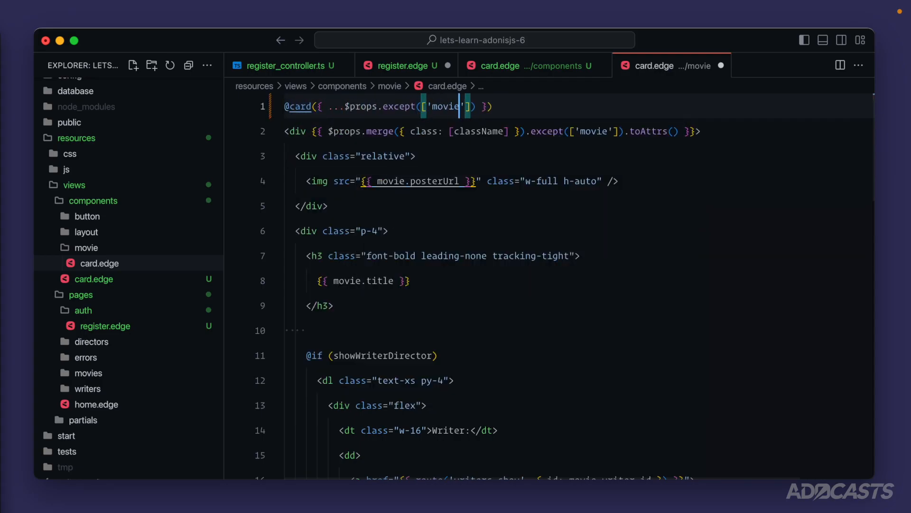
click(491, 131)
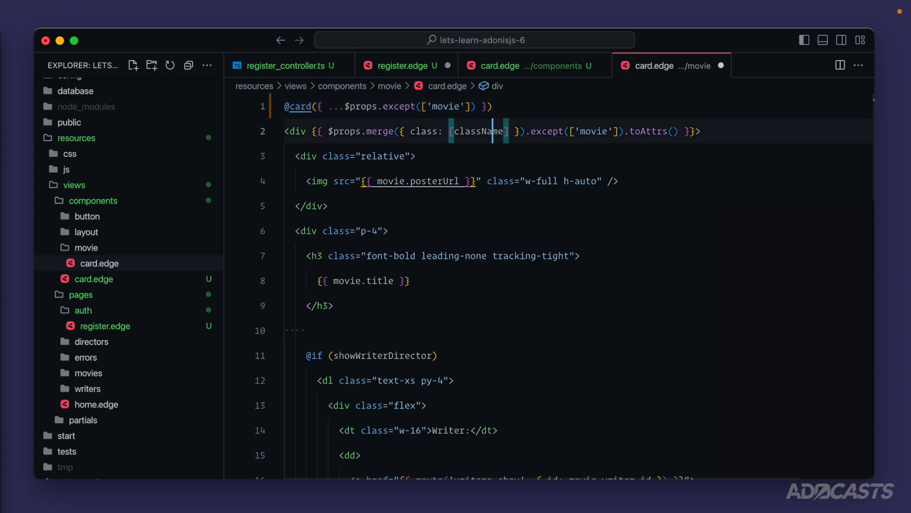
text(@slot('picture)
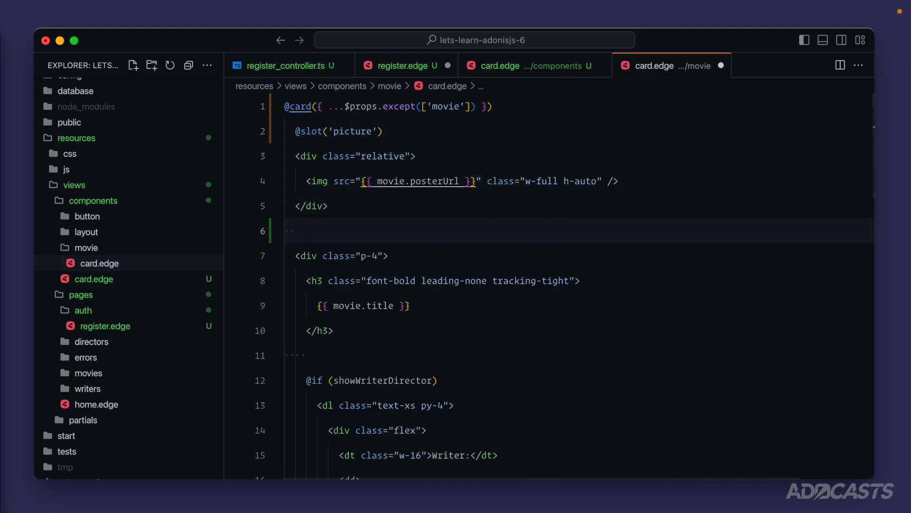
text(@endslot)
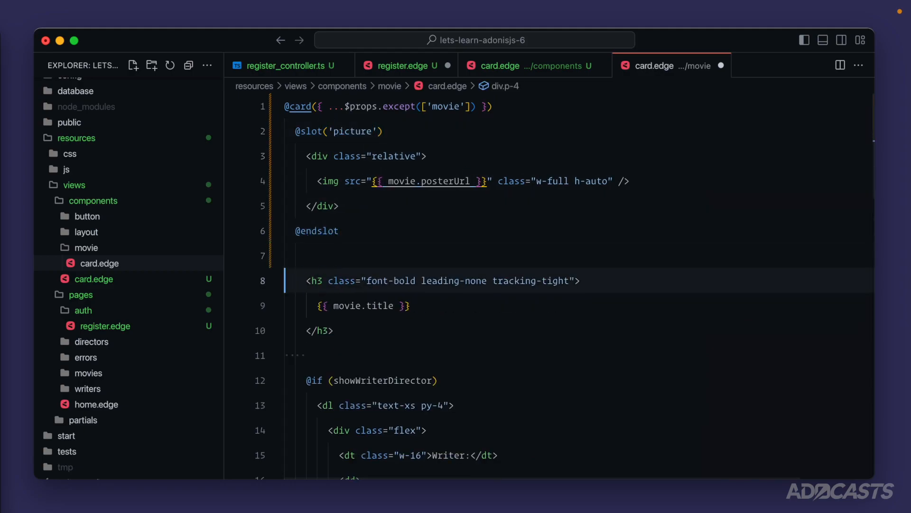
scroll(down, 3)
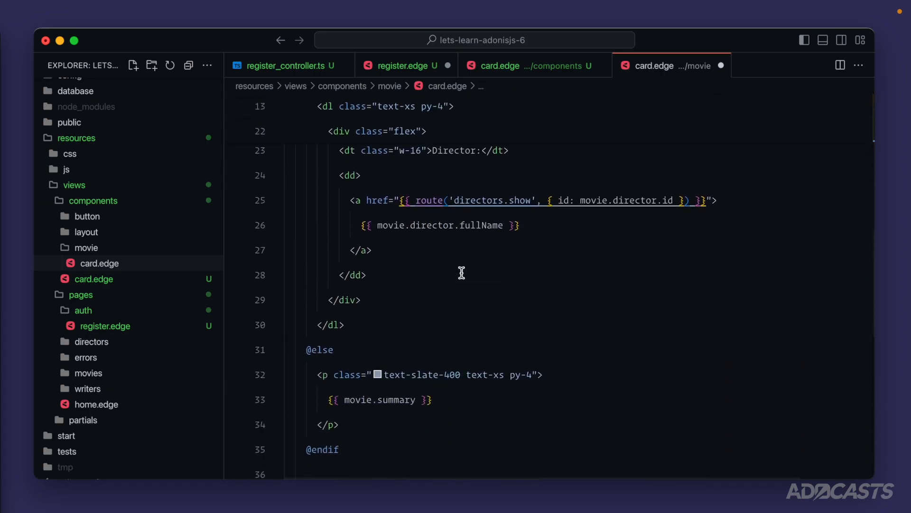
text(@)
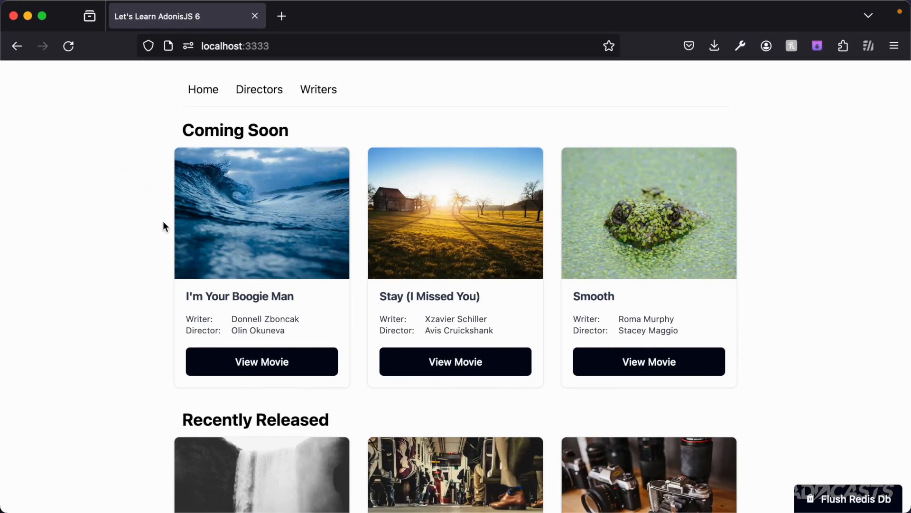
mouse_move(110, 230)
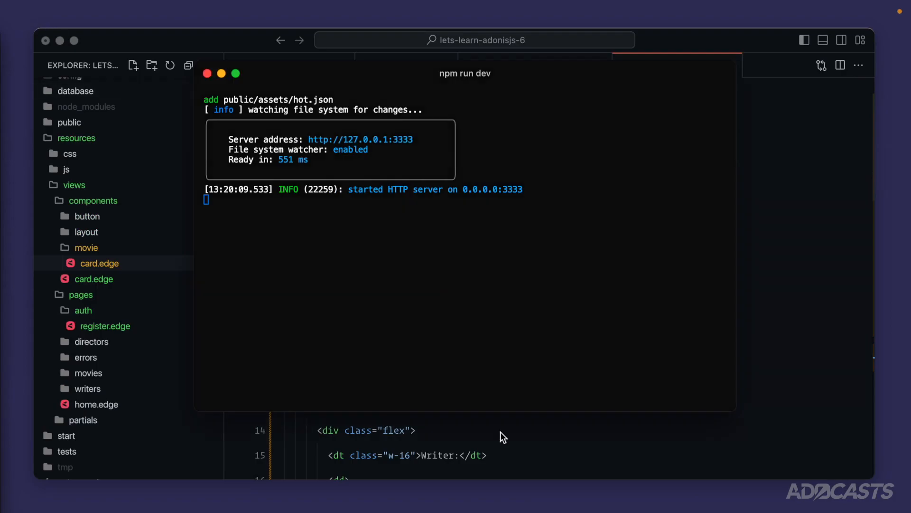
Return to the register.edge template for editing
click(402, 65)
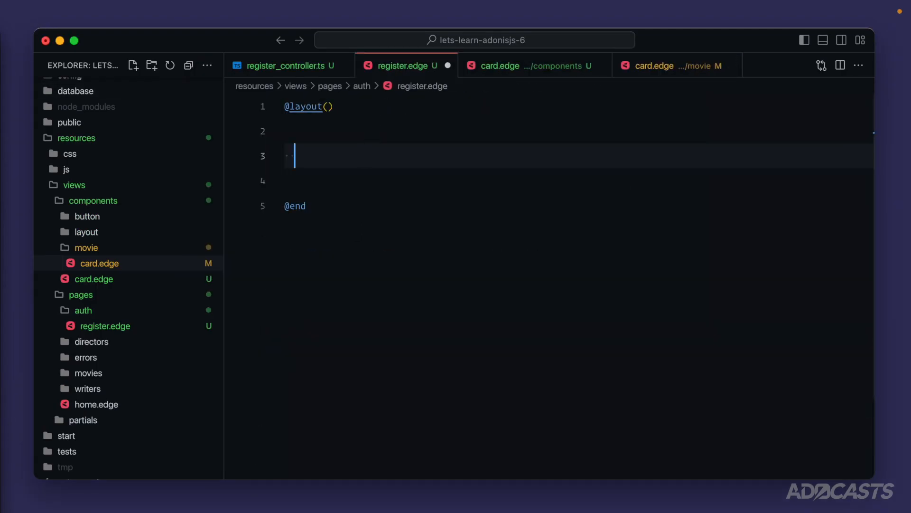
text(@card({ class: }))
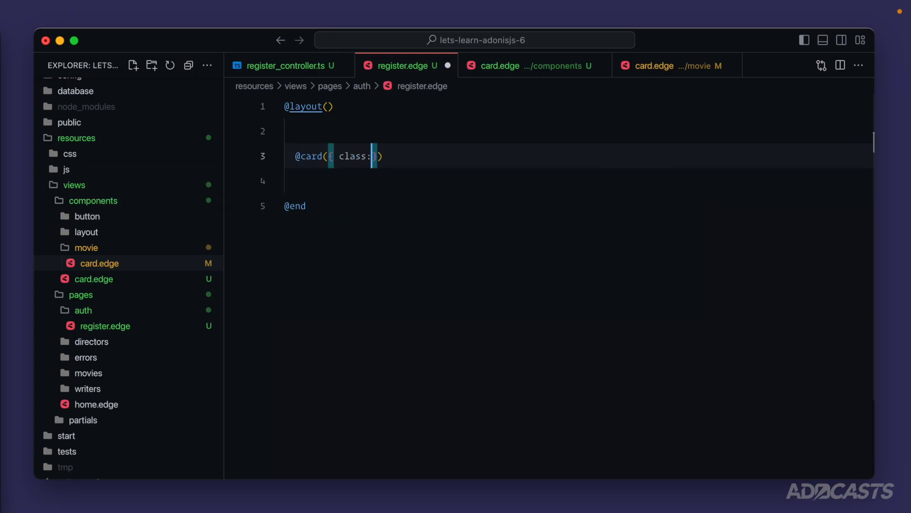
text('max-w')
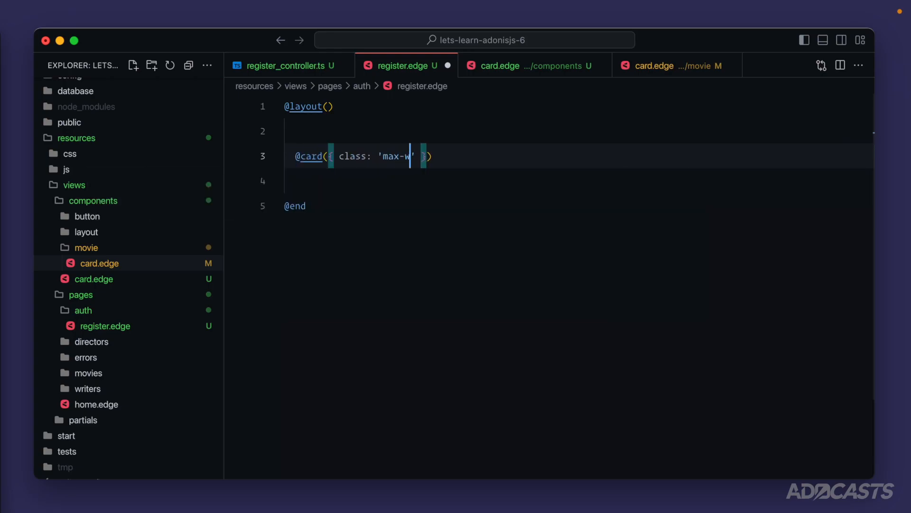
text(-md)
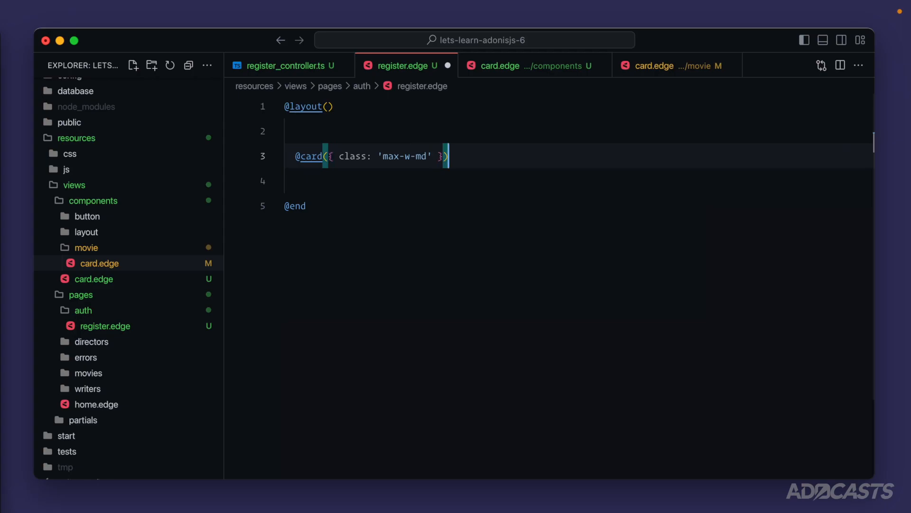
text(@en)
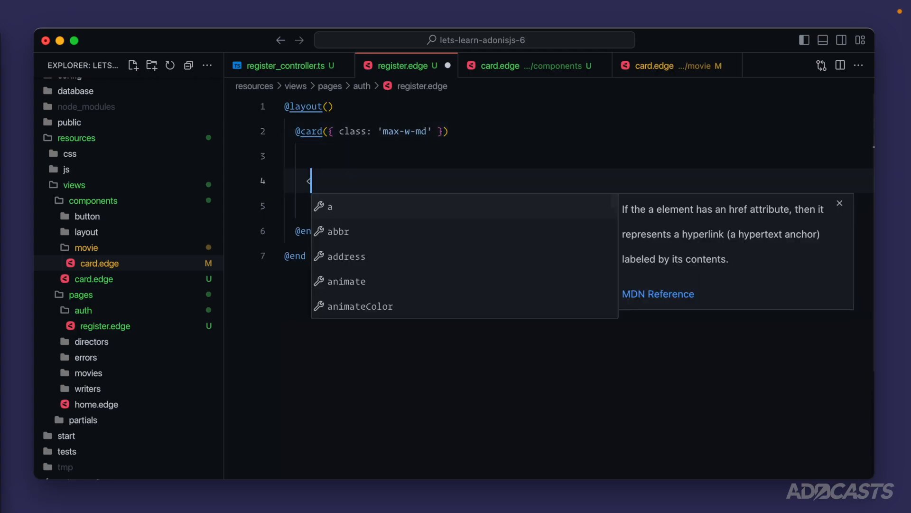
text(form>)
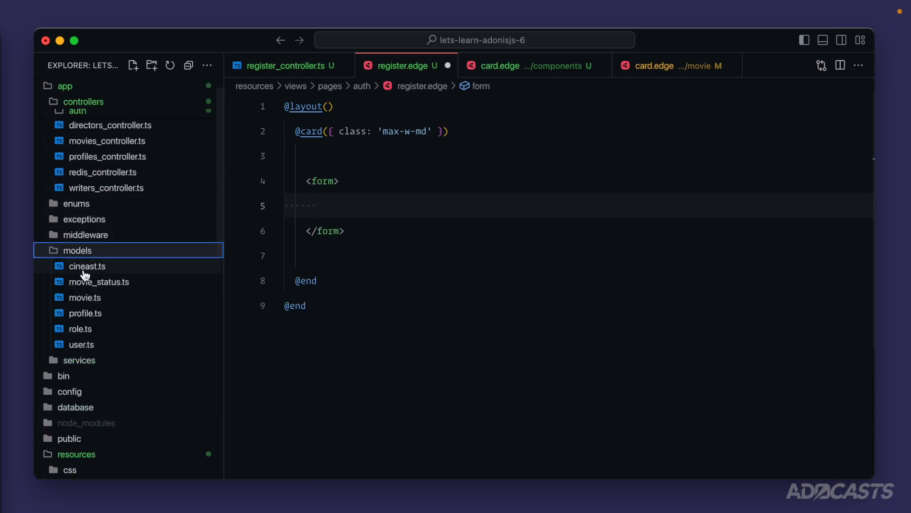
click(81, 345)
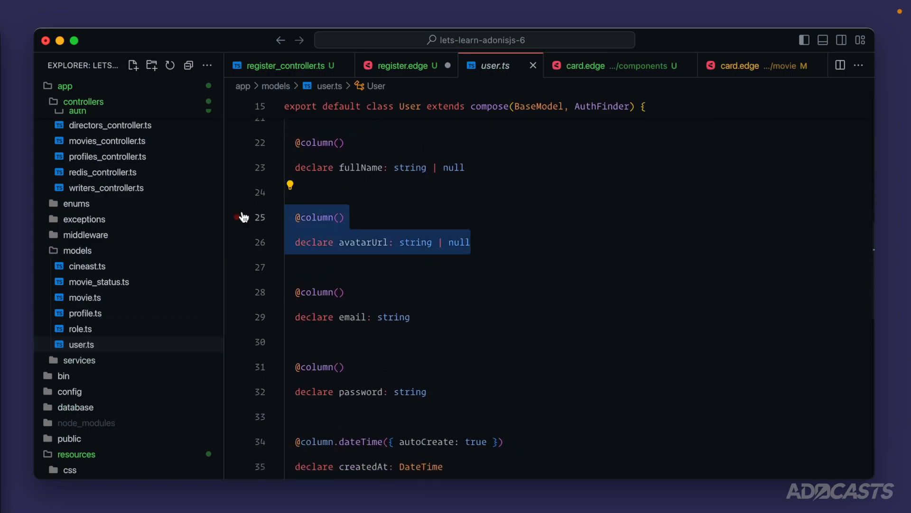
mouse_move(526, 250)
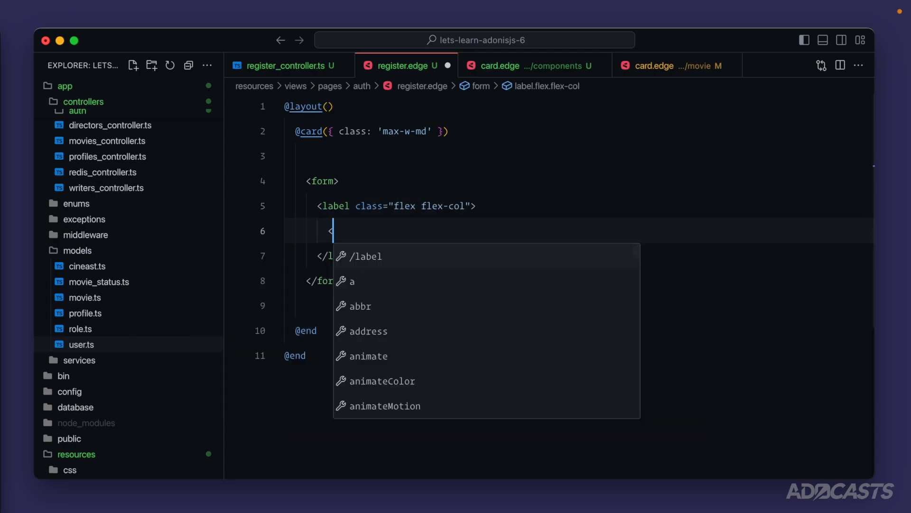
Add a Full Name label with a text input named fullName
text(span class="text")
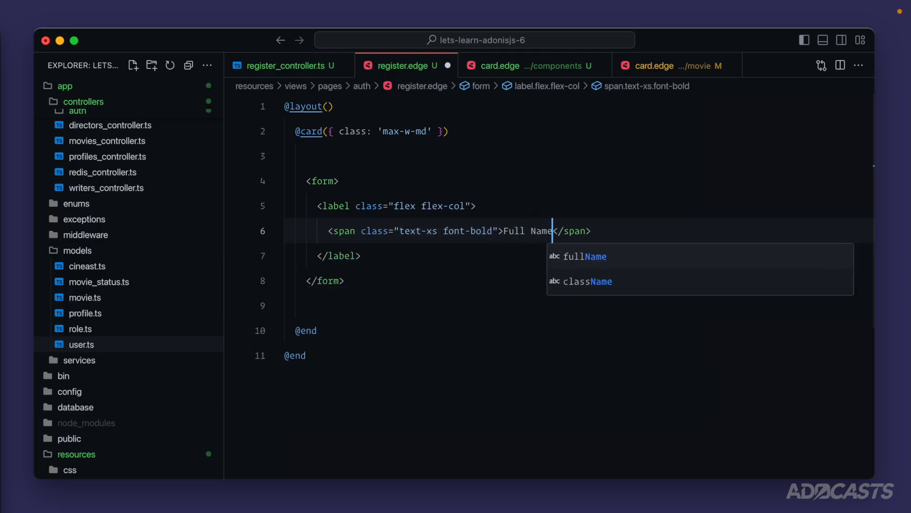
text(<input)
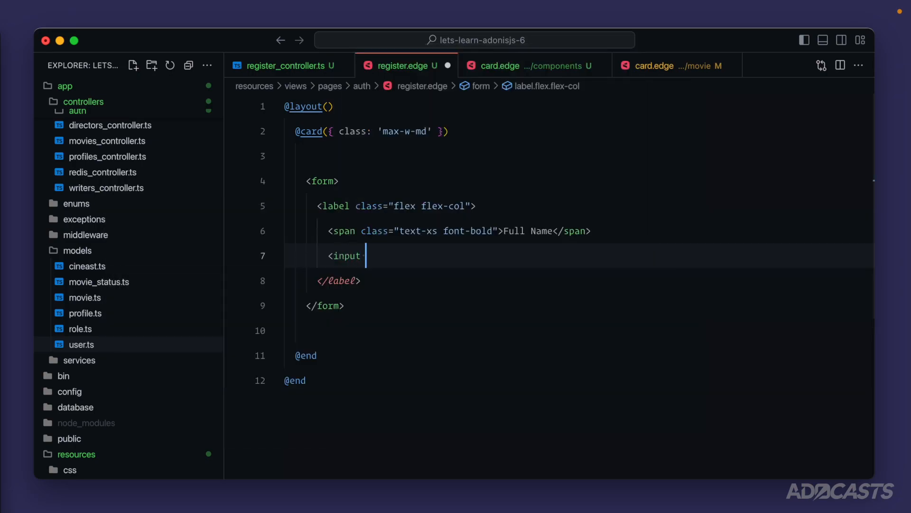
text(type="text")
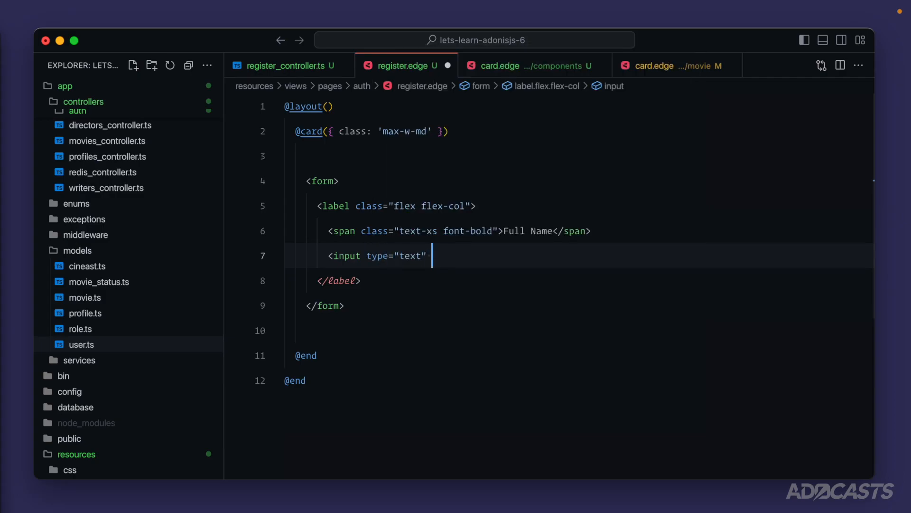
text(name="")
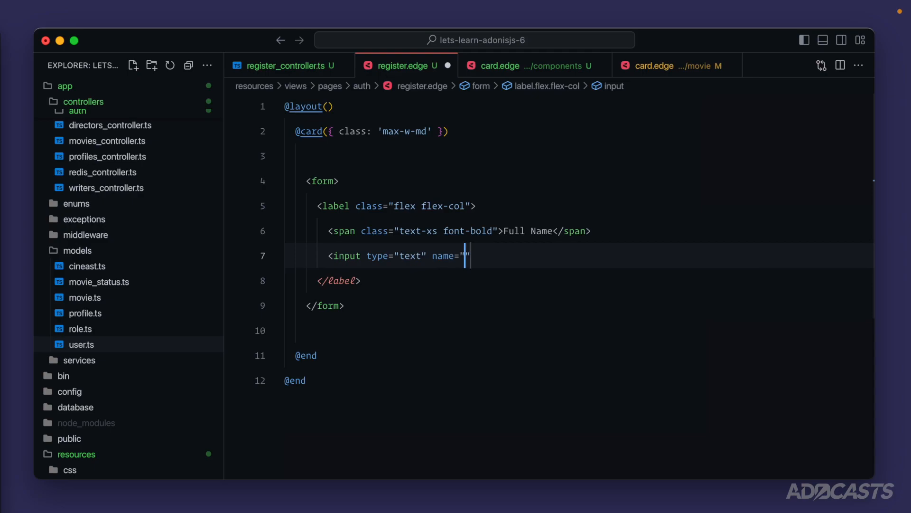
text(fullName)
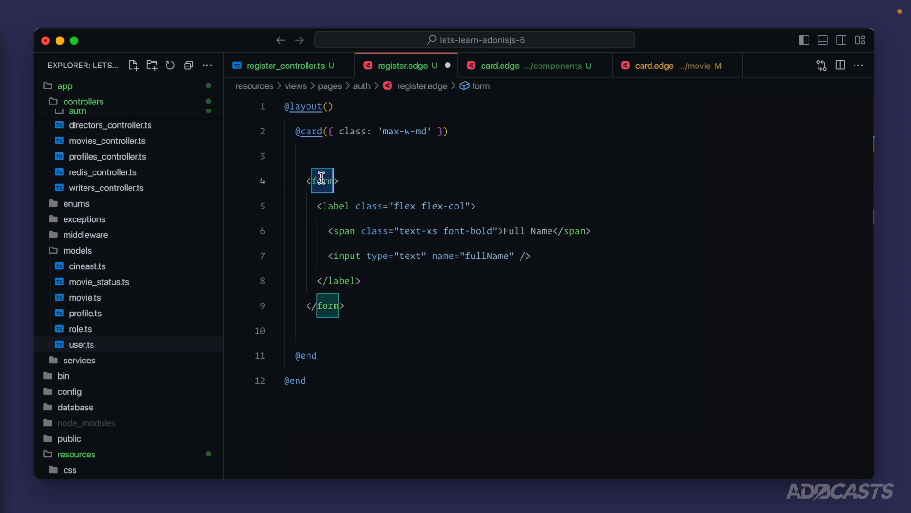
double_click(487, 256)
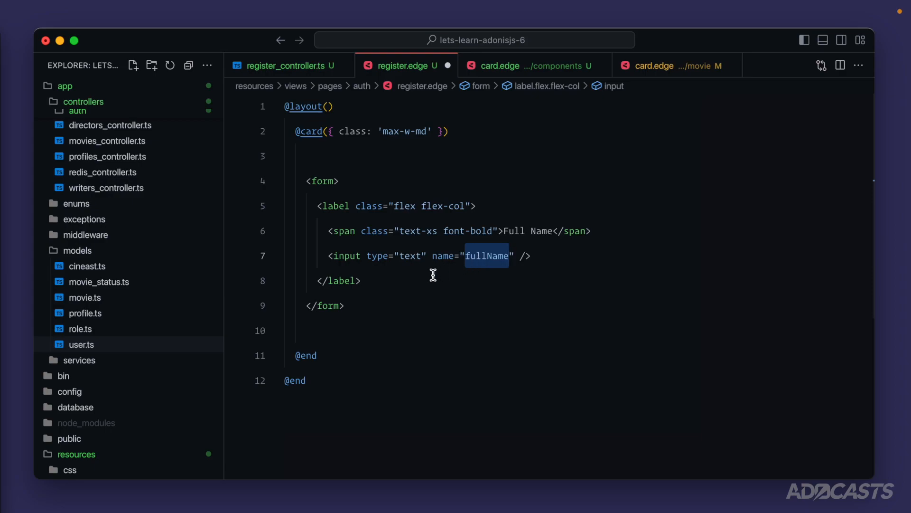
mouse_move(472, 230)
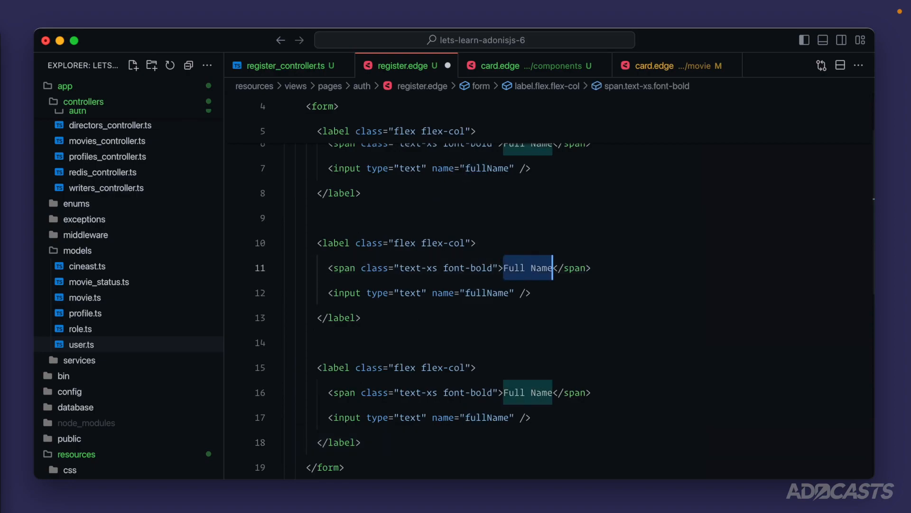
Add Email and Password fields and a Register submit button
text(Email)
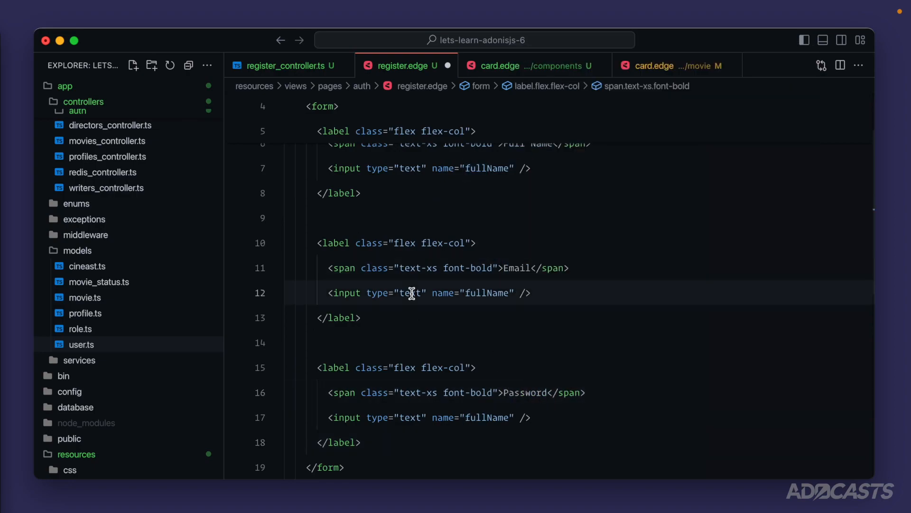
text(email)
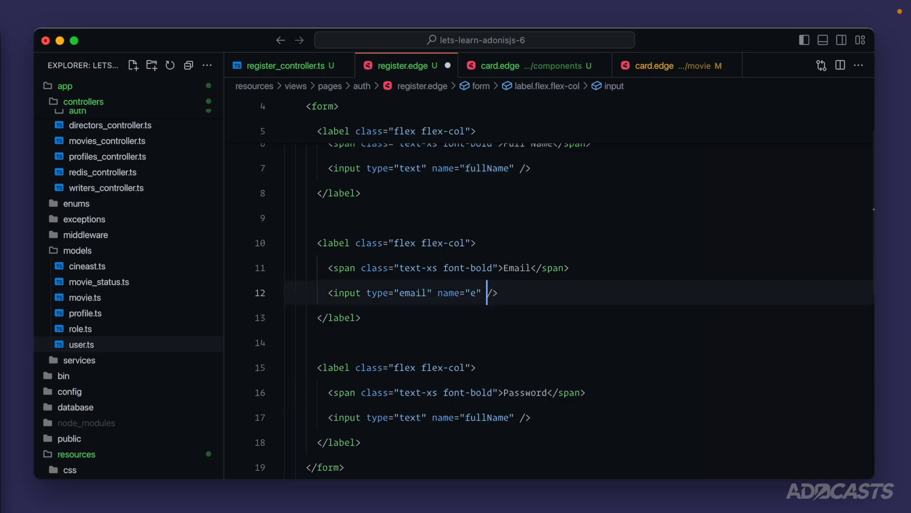
text(mail)
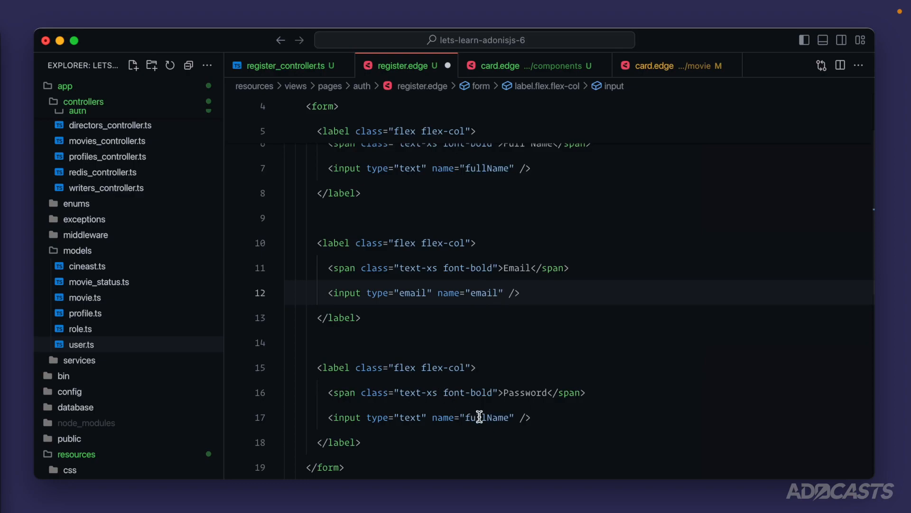
text(passwor)
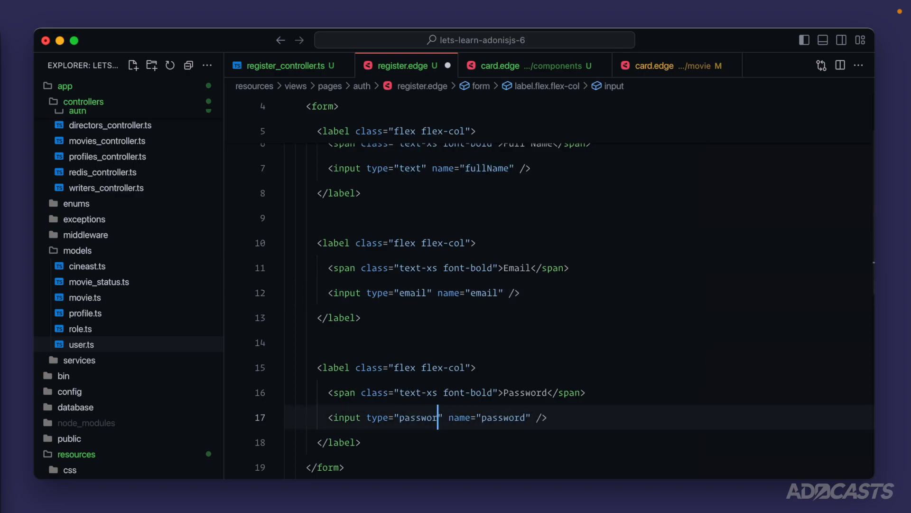
scroll(down, 3)
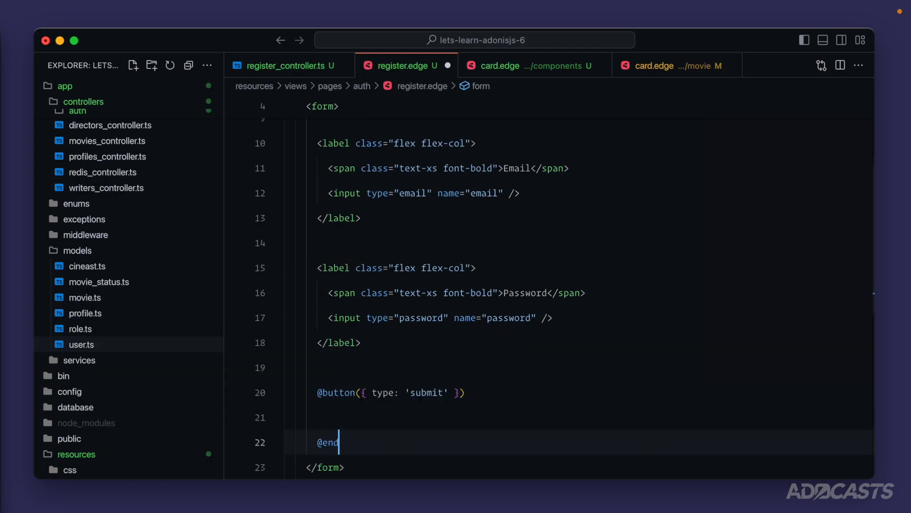
text(Register)
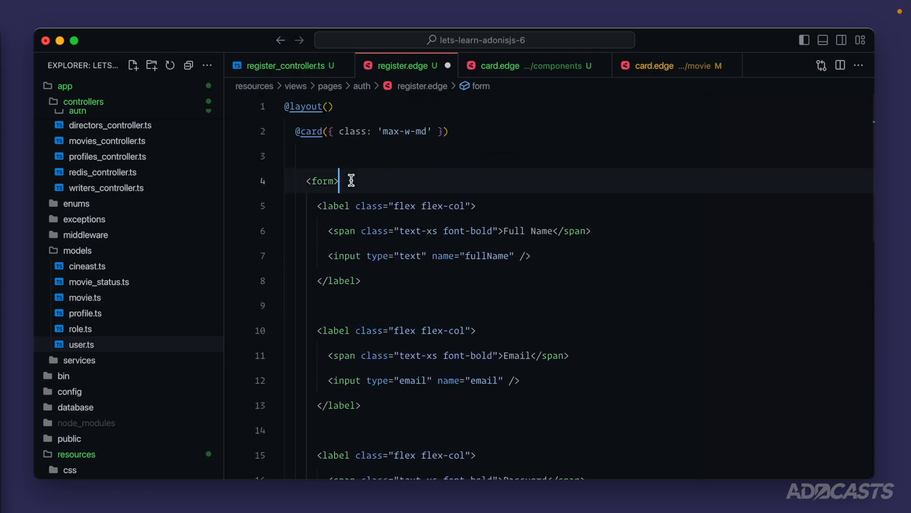
Give the form class flex flex-col gap-4
text(class="")
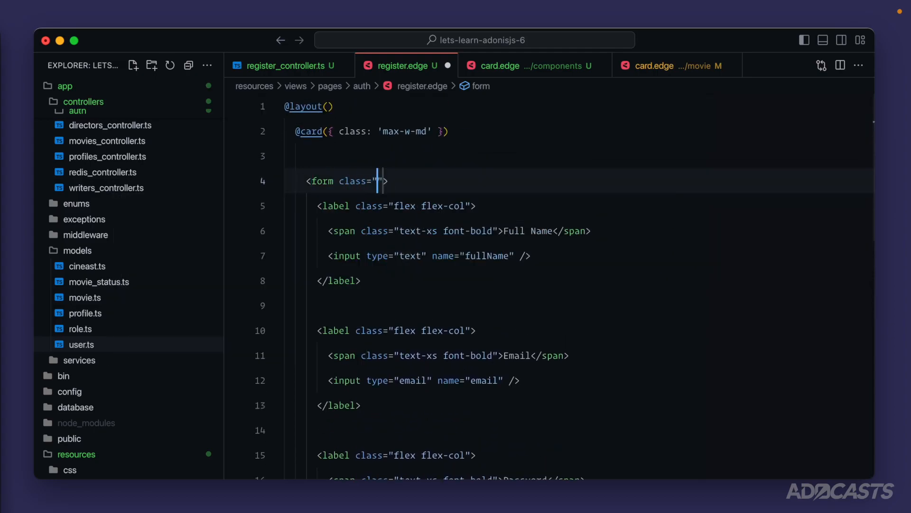
text(flex flex-col gap)
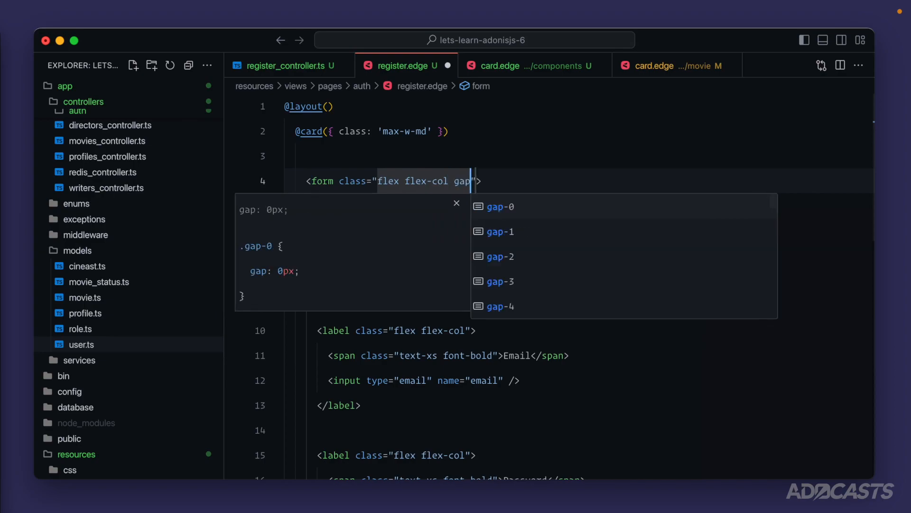
click(501, 306)
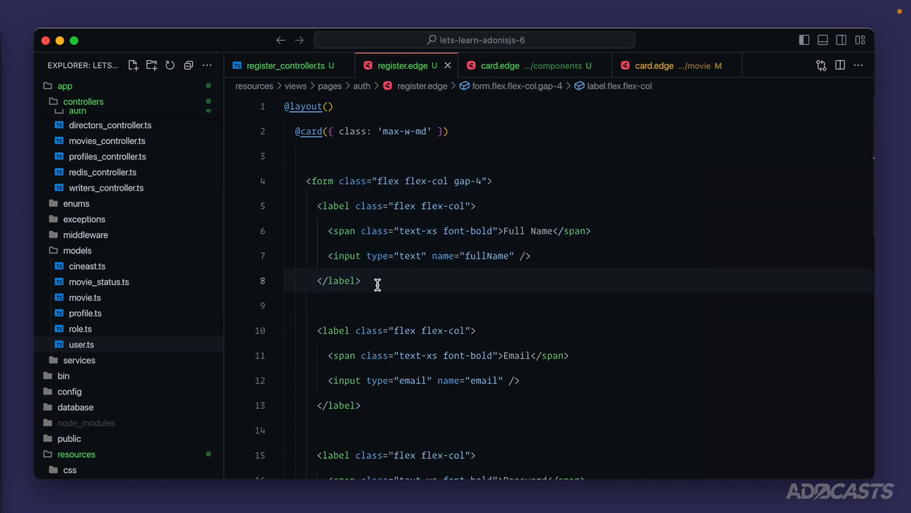
In routes.ts, give the route group prefix /auth and name it auth
key(cmd+p)
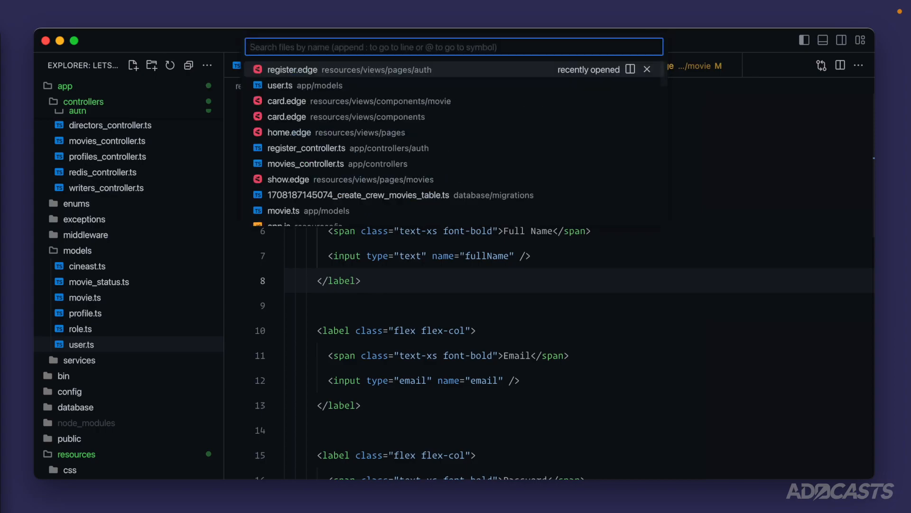
text(routes)
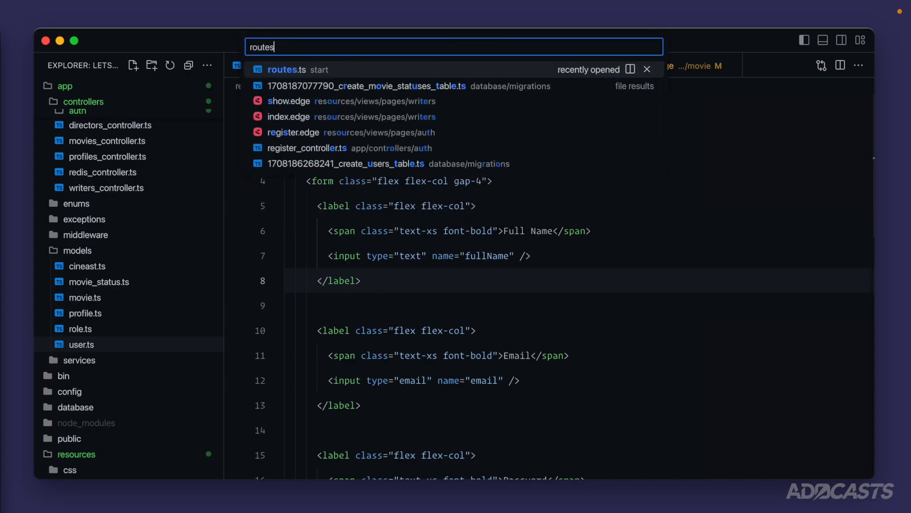
click(285, 69)
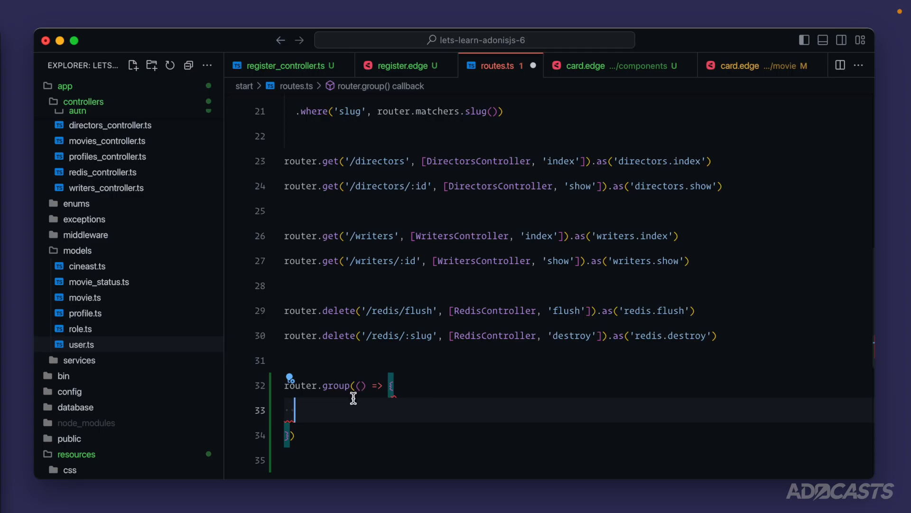
double_click(334, 385)
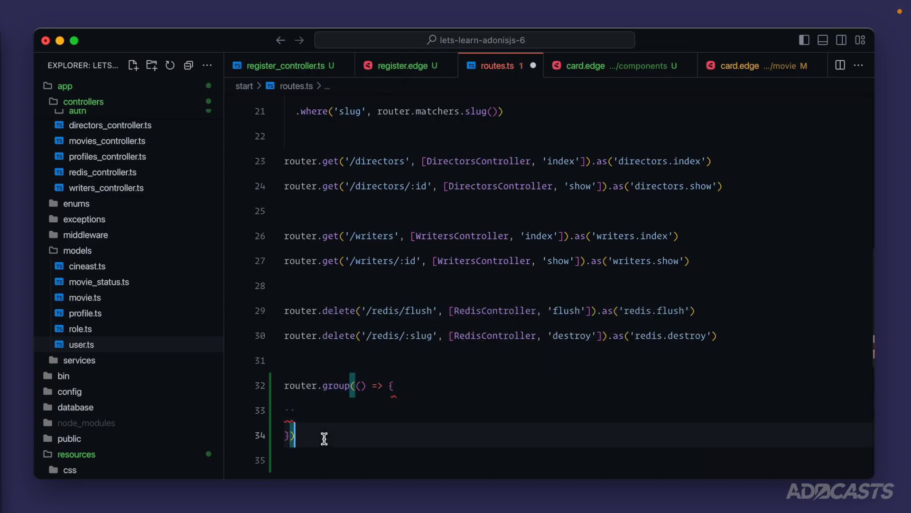
text(.prefix('/'))
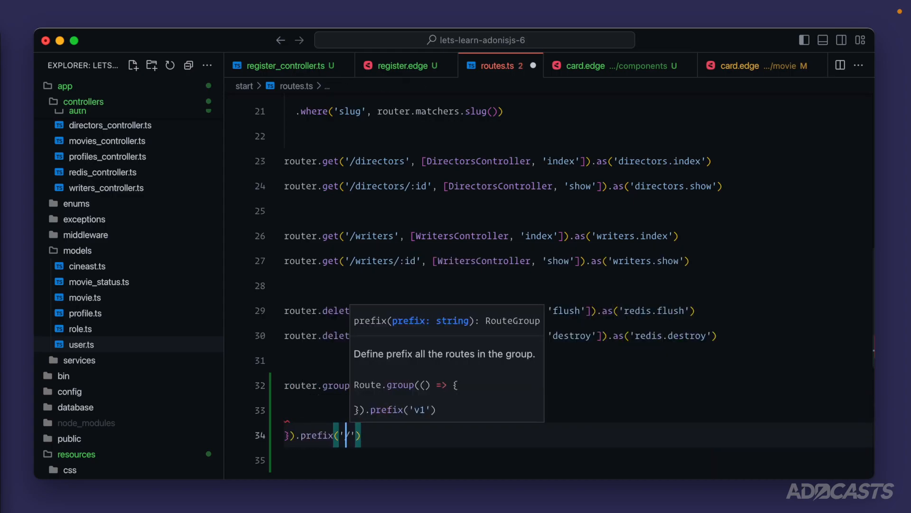
text(/auth)
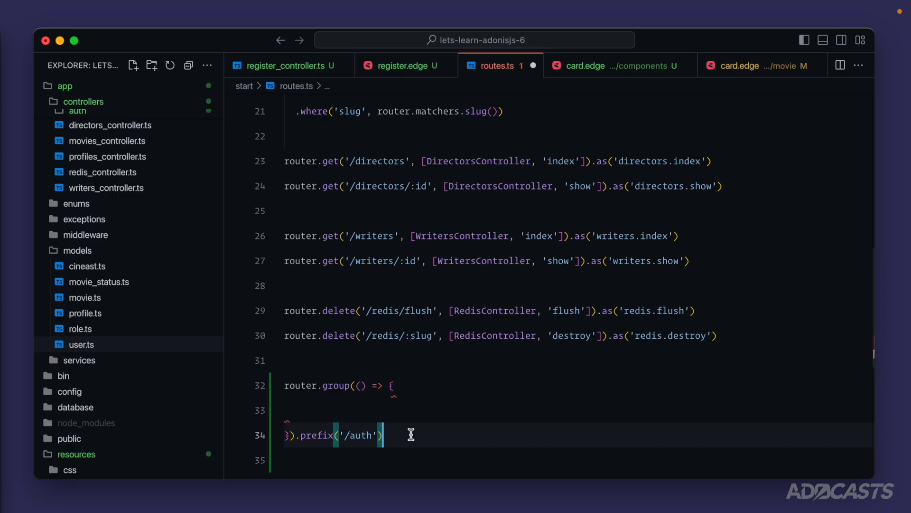
text(.as('auth'))
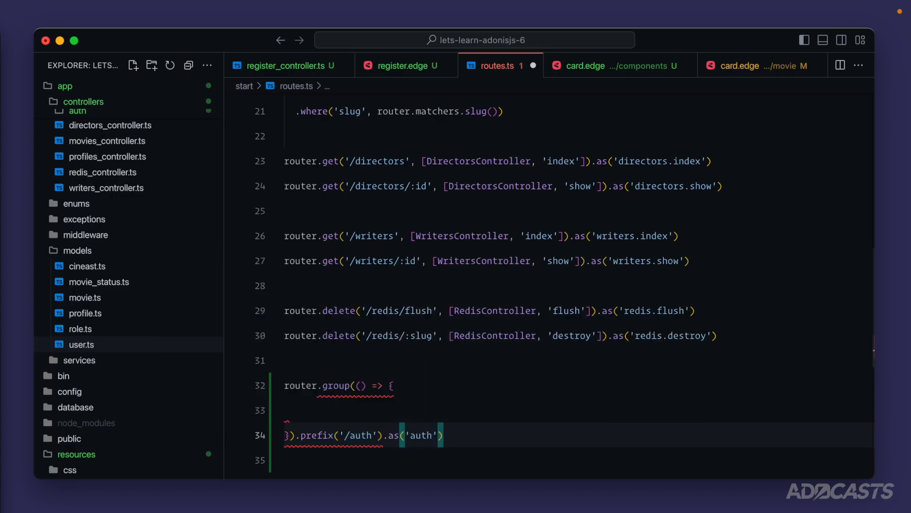
Add a GET /register route to RegisterController show, named register.show
text(router.)
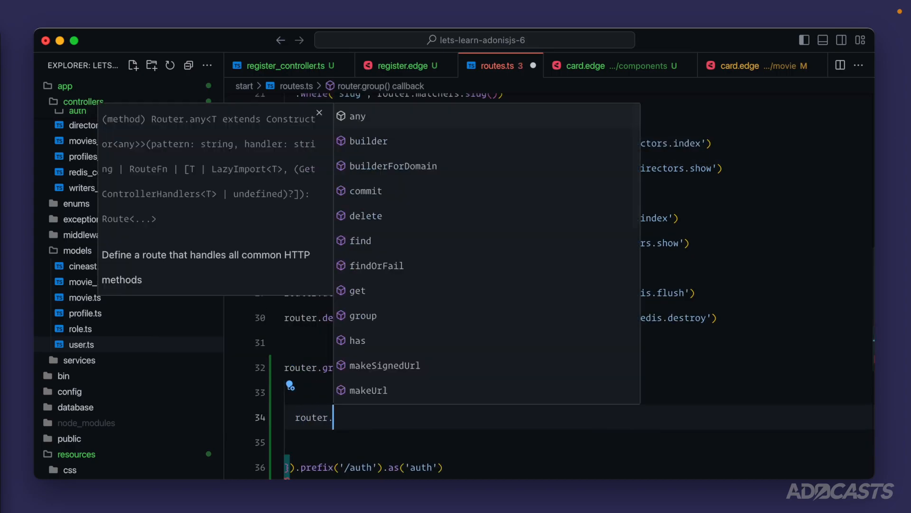
text(get('/register', [RegisterController)
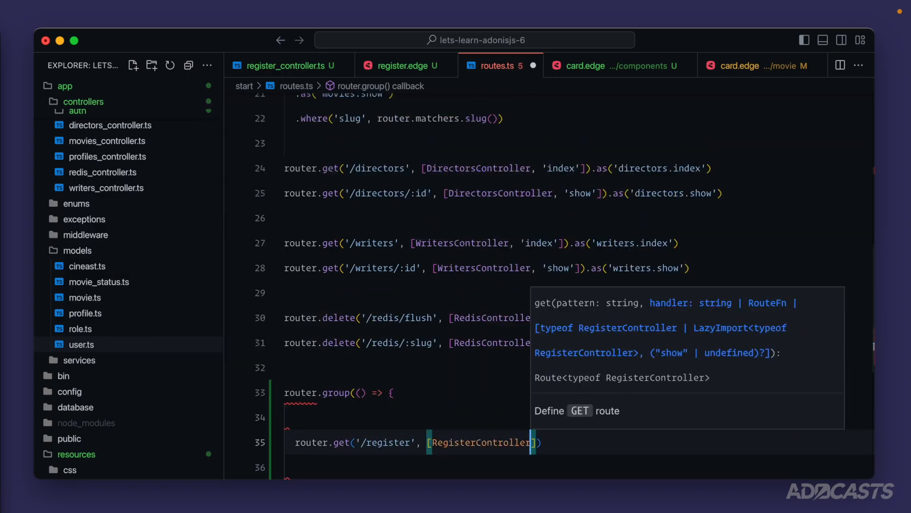
text(, 'show')
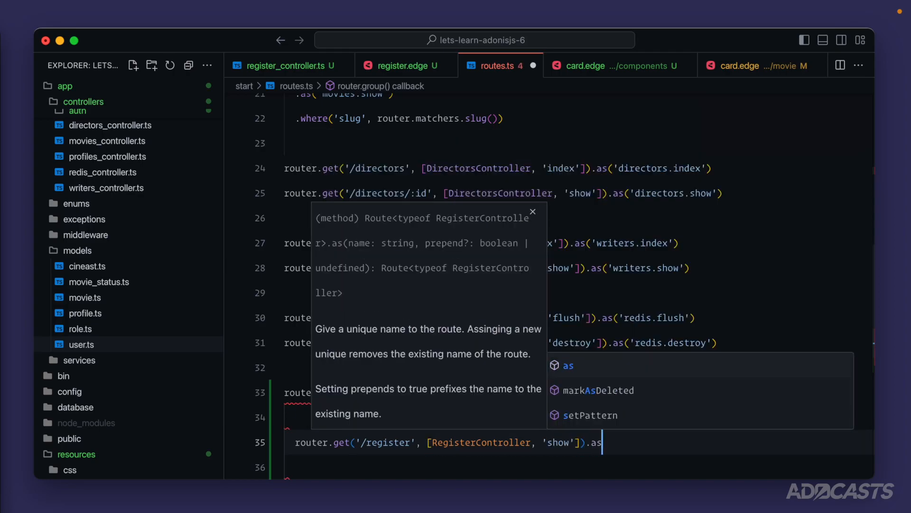
text(('register.show'))
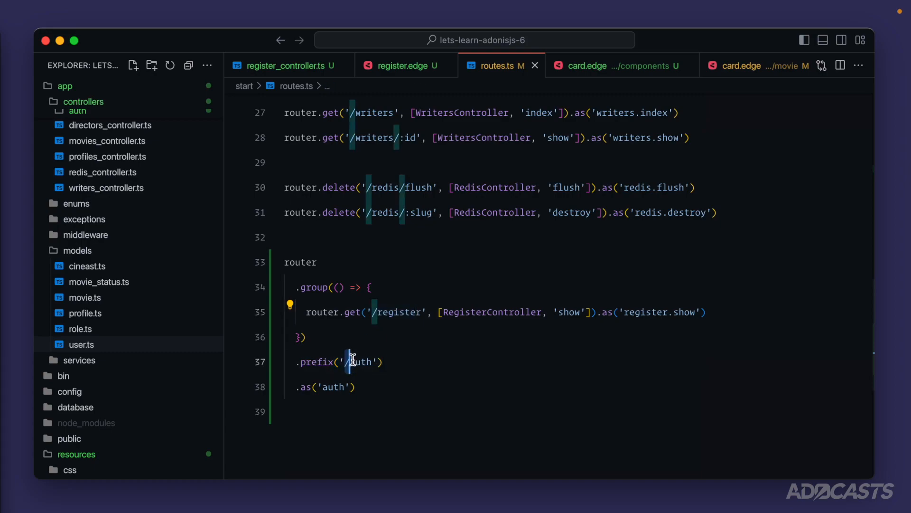
double_click(396, 312)
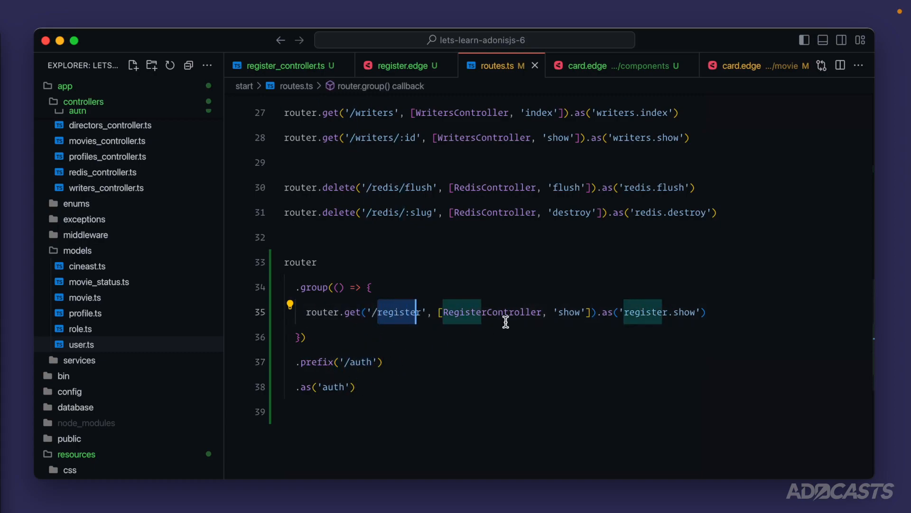
mouse_move(689, 303)
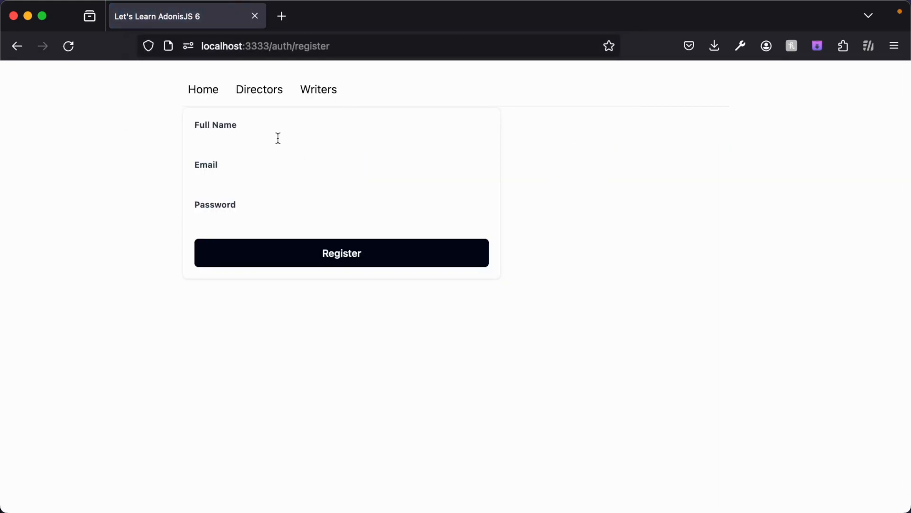
Try the Full Name field on the rendered /auth/register form
click(341, 139)
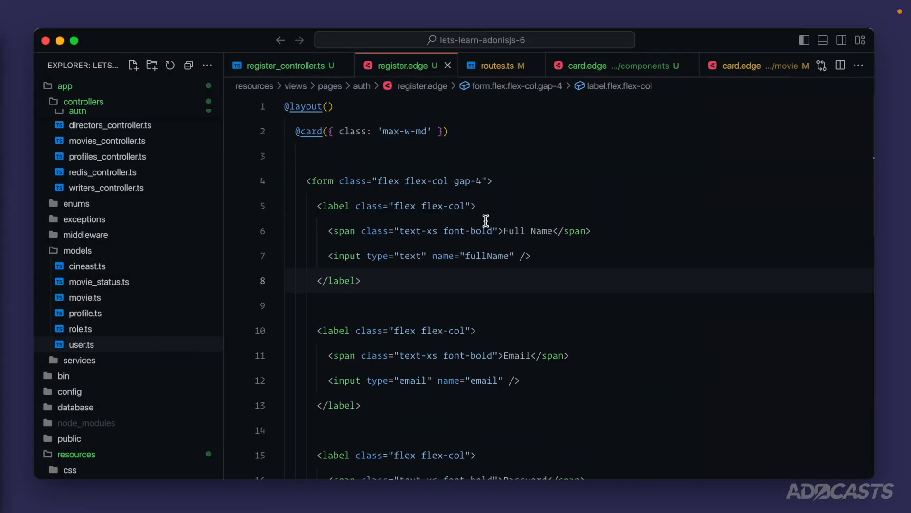
Add mt-4 to the form and wrap the card in a flex justify-center div
text(mt-4)
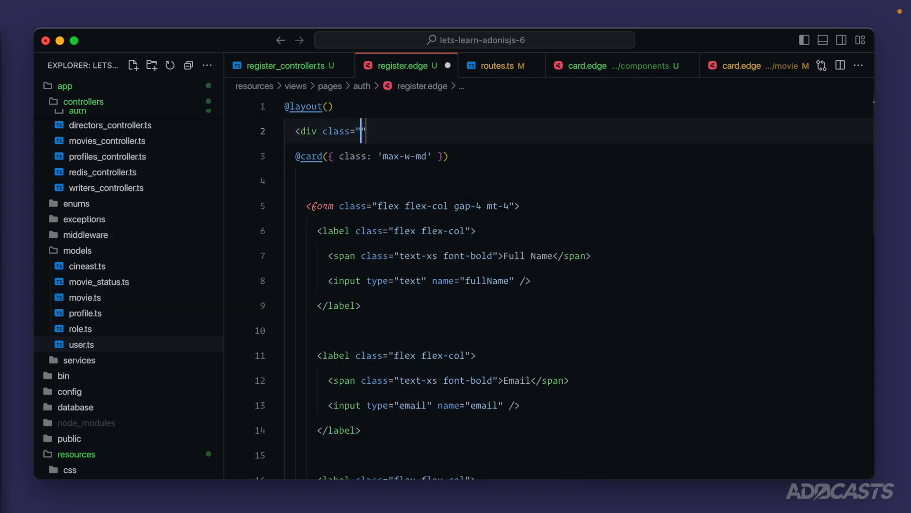
text(flex justify-center)
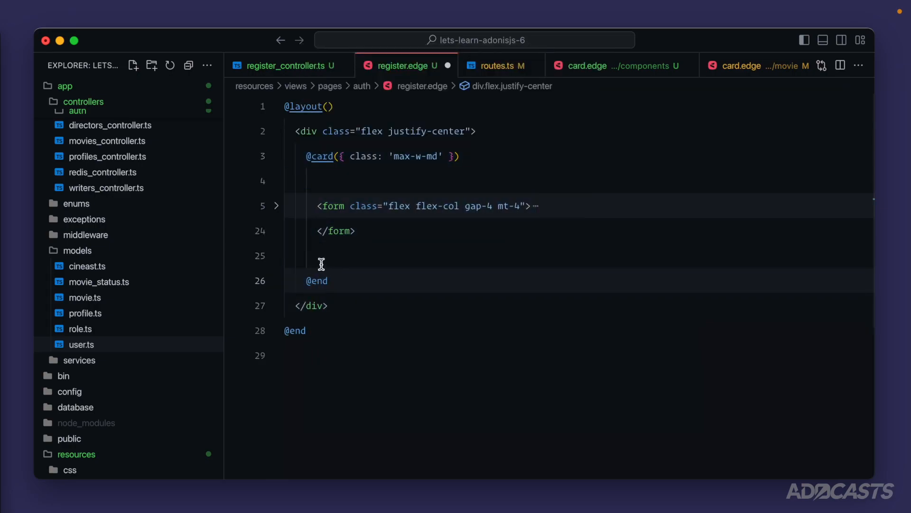
click(276, 205)
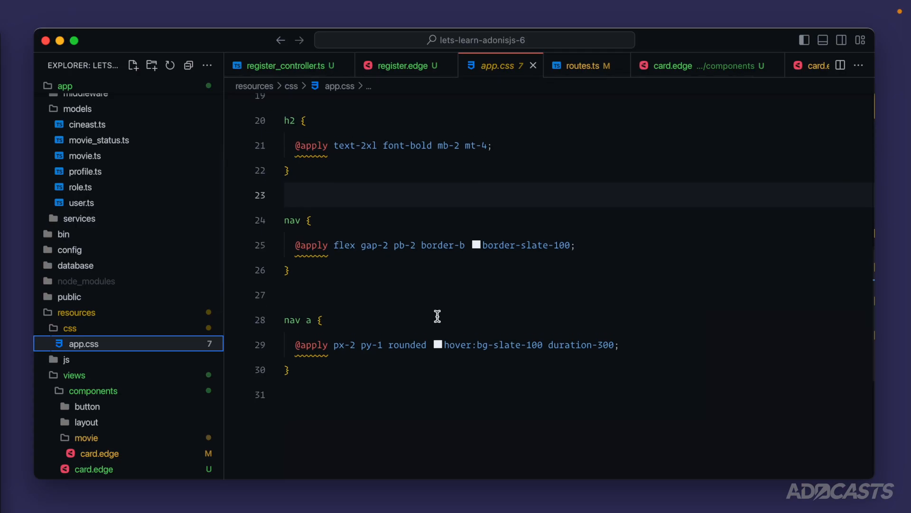
Style non-radio, non-checkbox inputs: slate-300 rounded border, px-3 py-1.5, indigo-500 focus border, duration-300
text(input:not([typ]))
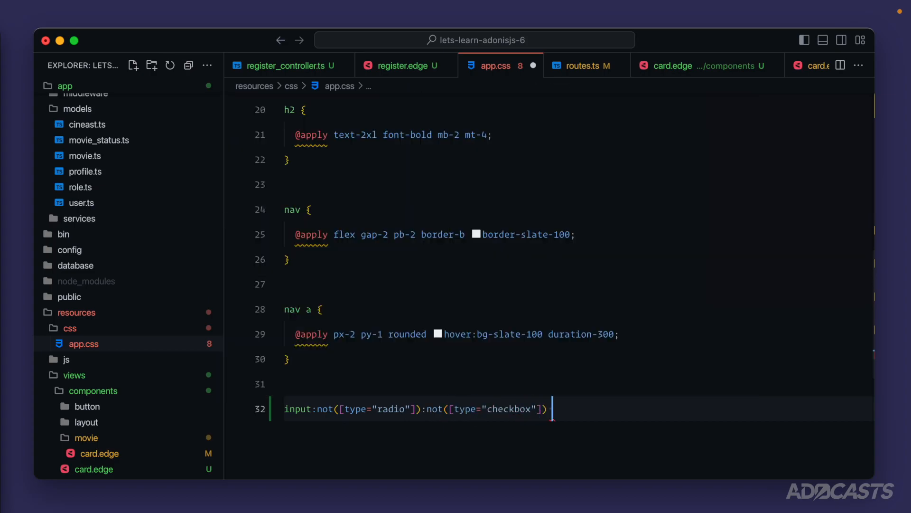
text({)
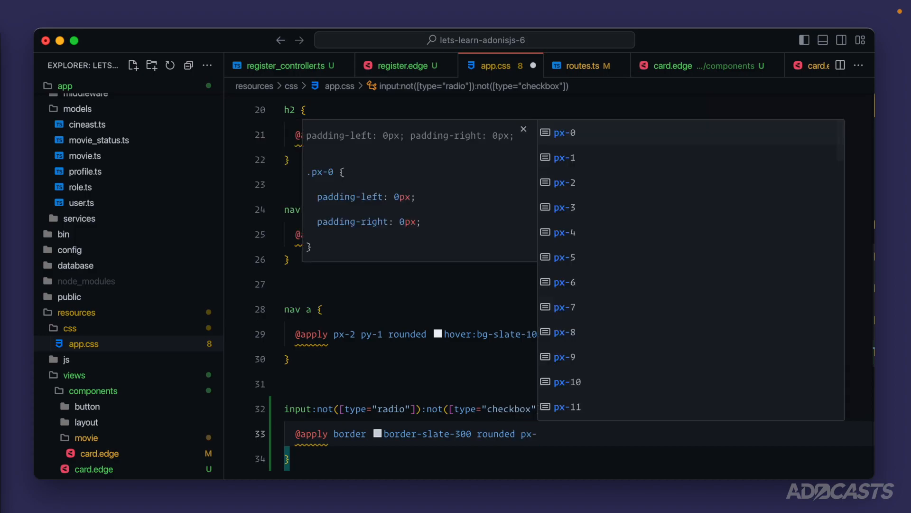
text(py-1.5 focus:;)
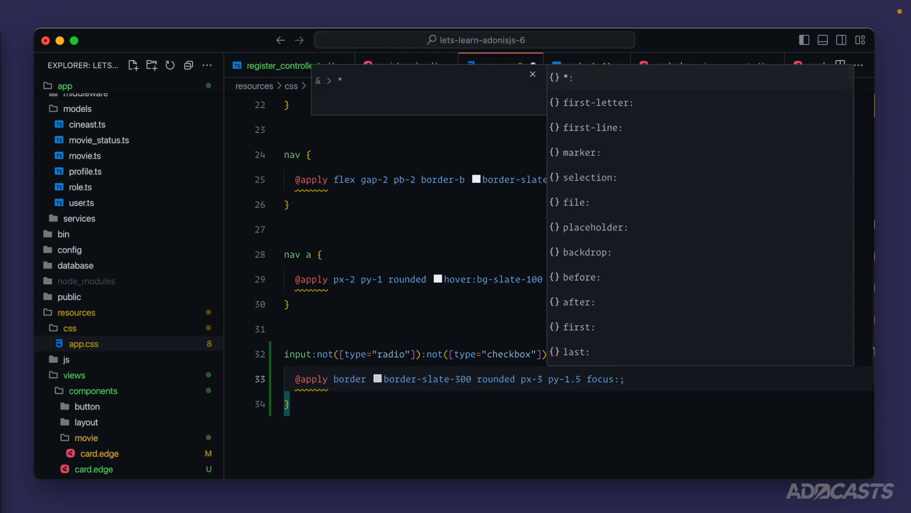
text(border-)
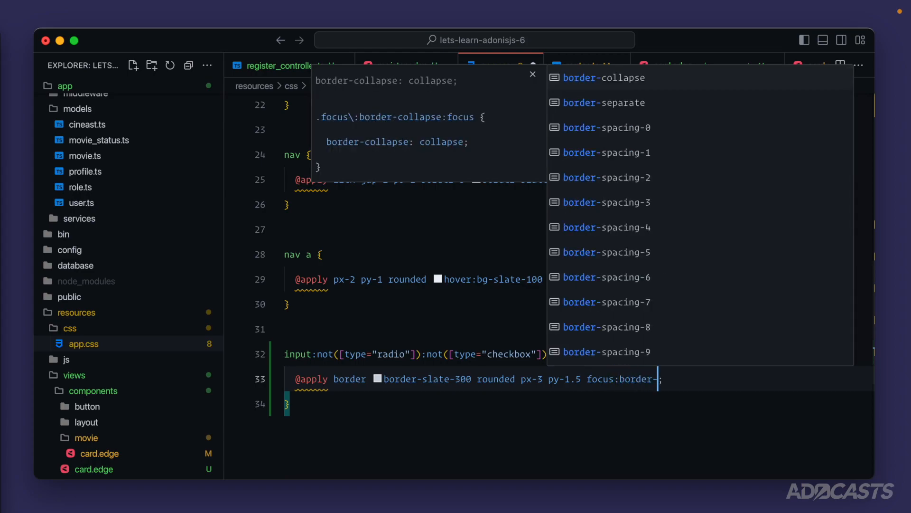
text(indigo-500)
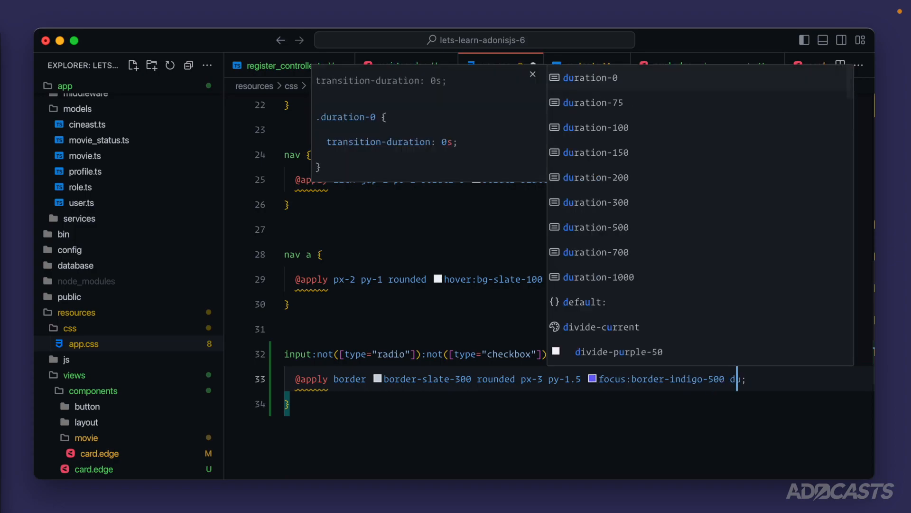
text(duration-300)
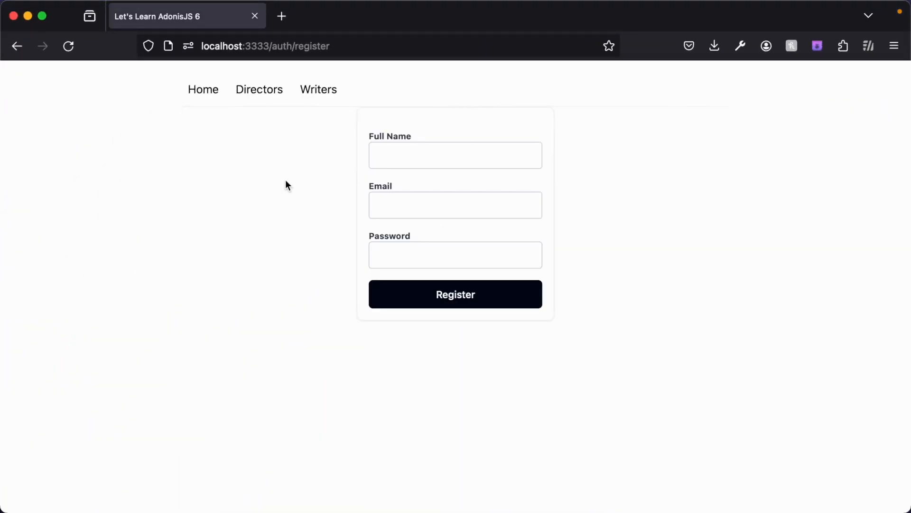
Test-submit the empty register form, then add method="POST" to its form tag
click(455, 154)
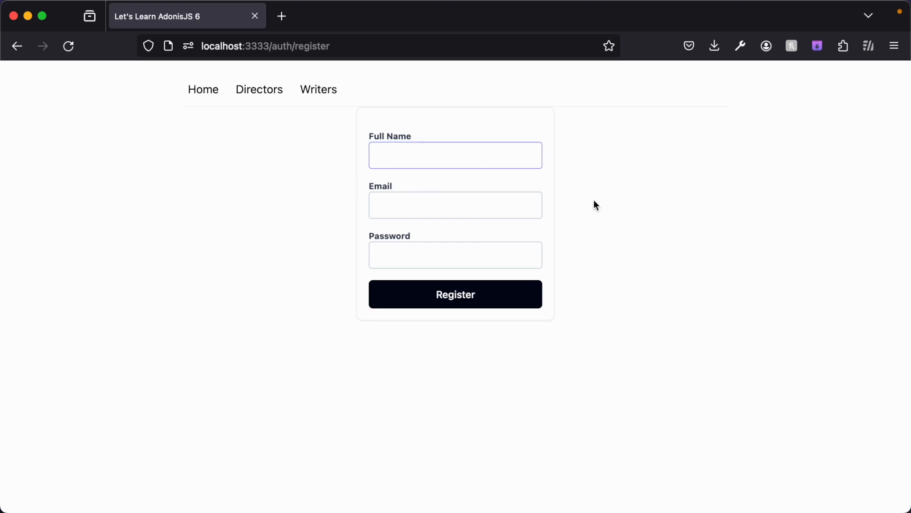
mouse_move(235, 90)
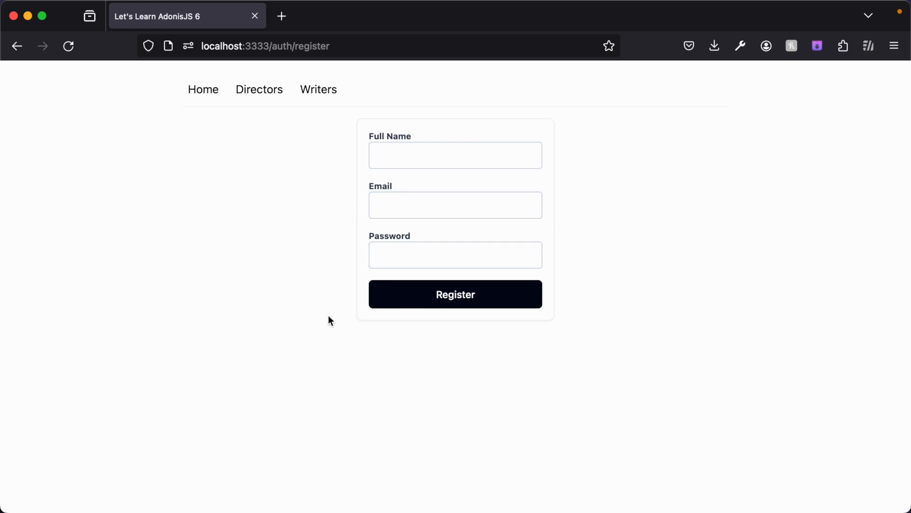
click(456, 295)
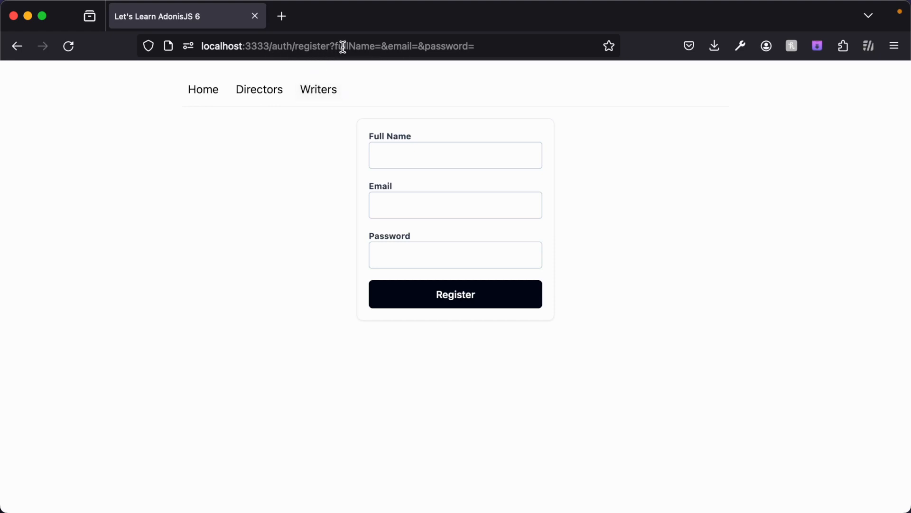
mouse_move(375, 81)
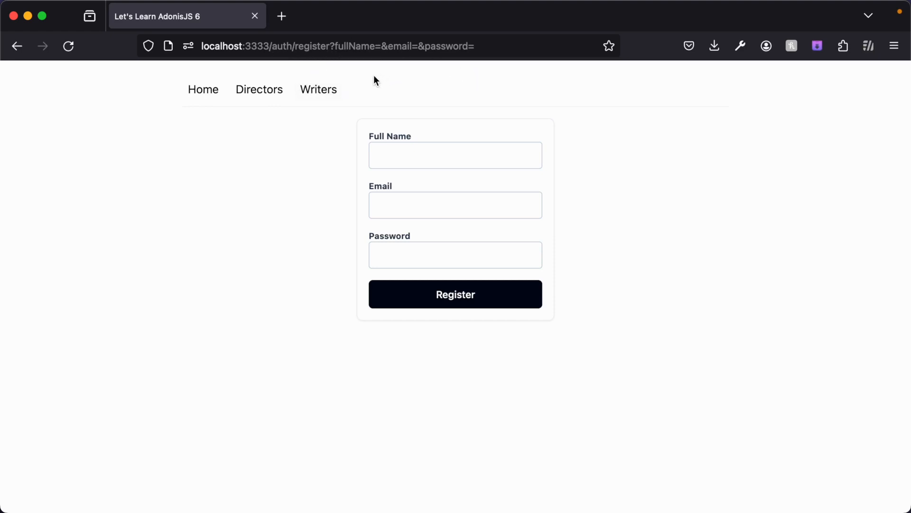
mouse_move(25, 26)
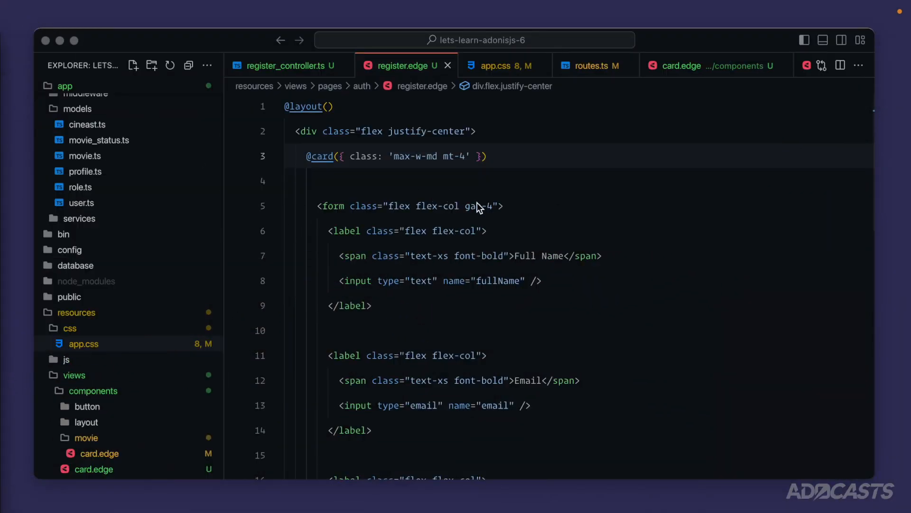
click(332, 206)
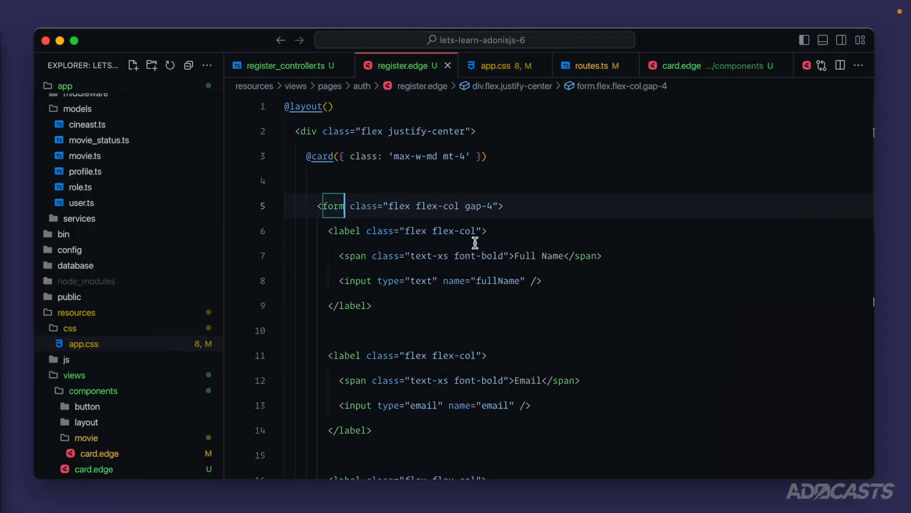
text(method="PO")
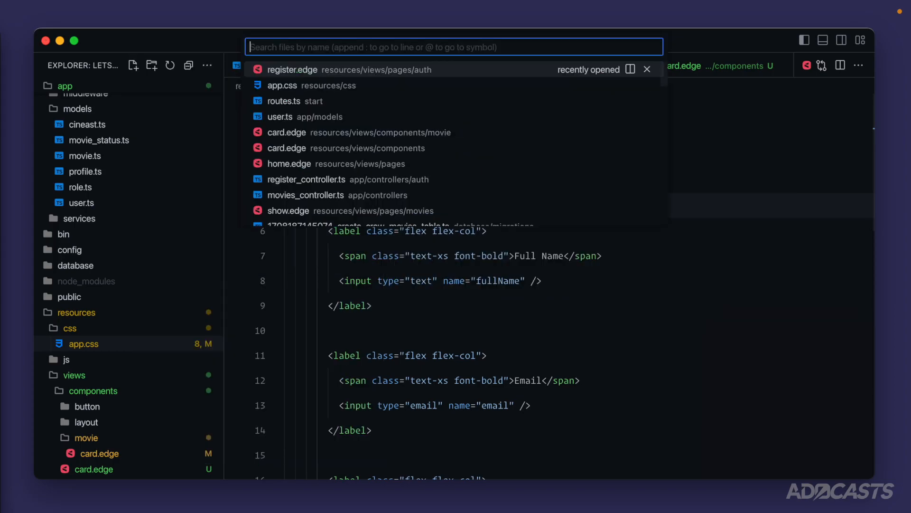
Add router.post('/register', [RegisterController, 'store']).as('register.store') to the auth group
click(285, 100)
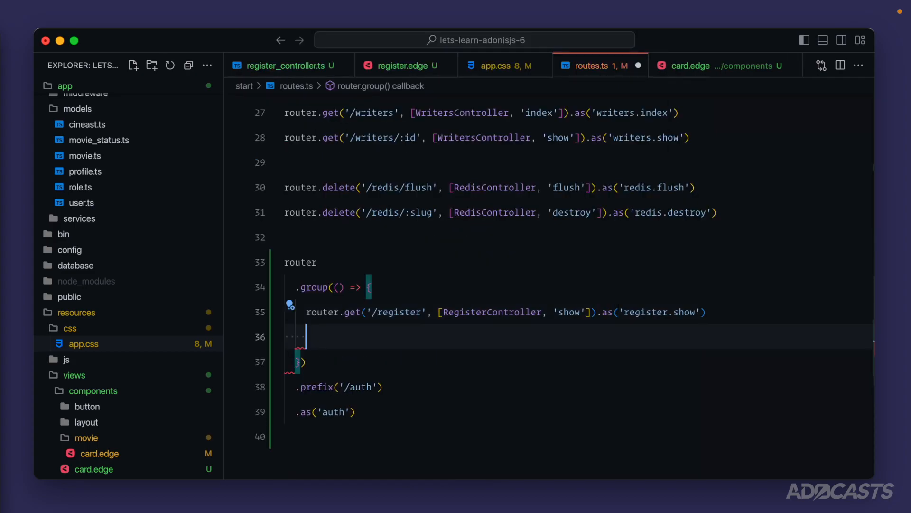
text(post()
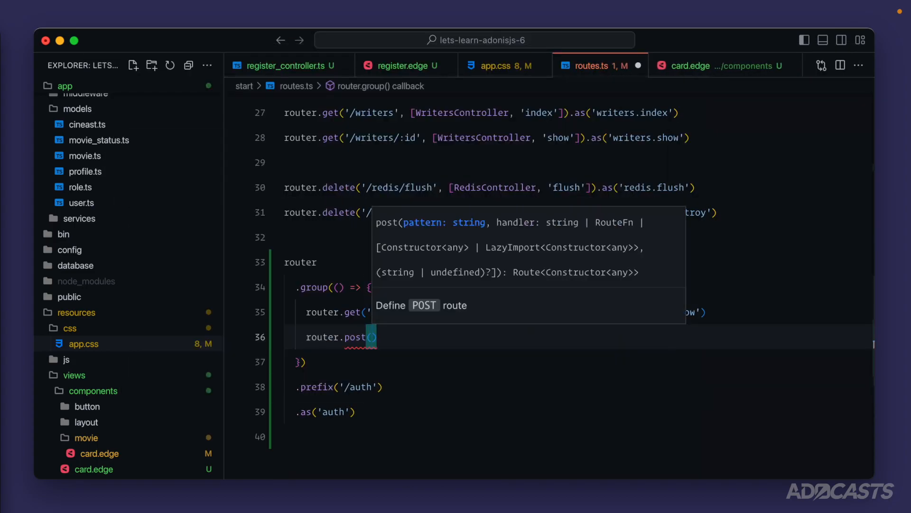
text('/')
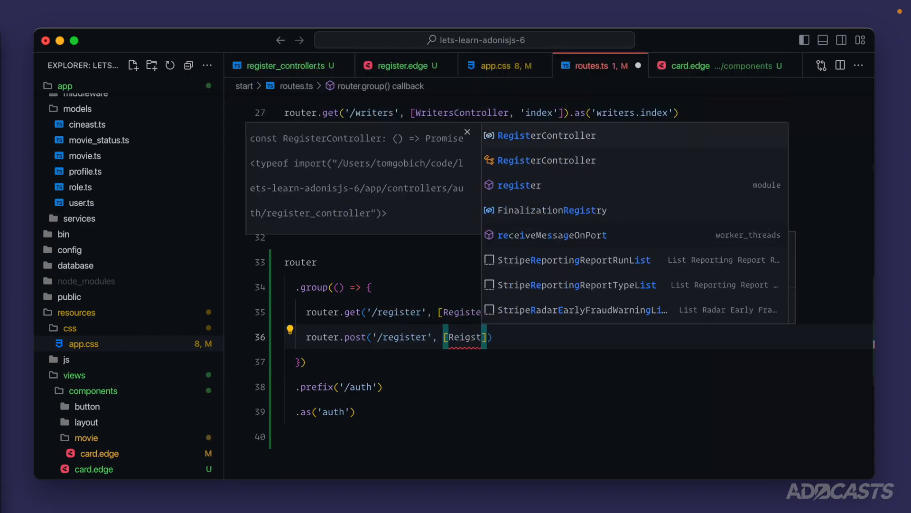
text(RegisterController, 'store')
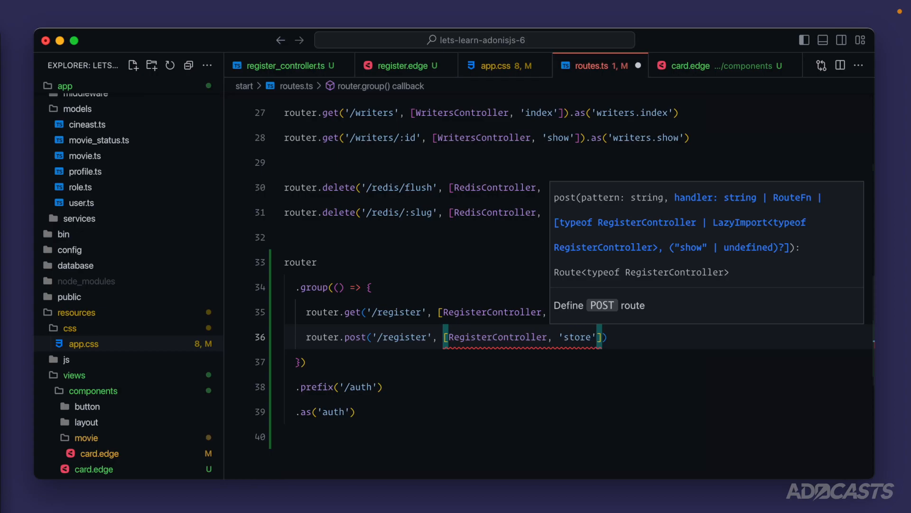
text(.as('register.store'))
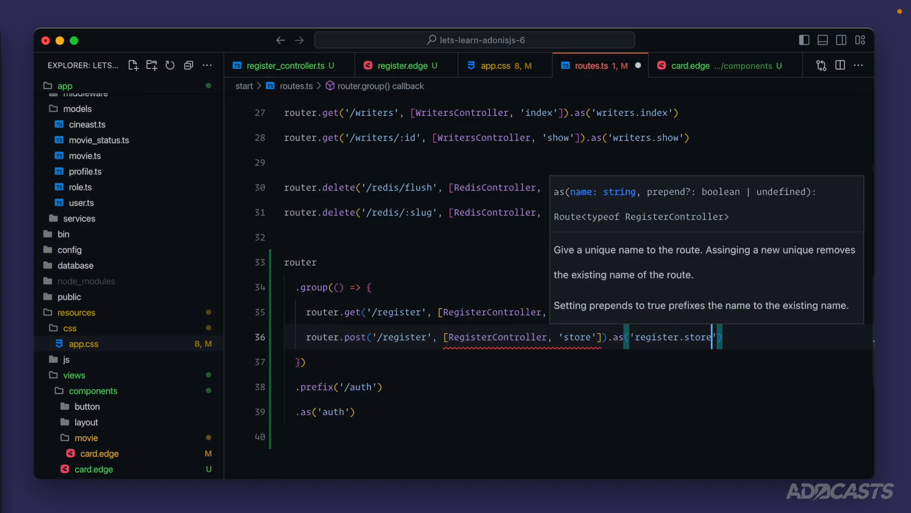
text(re)
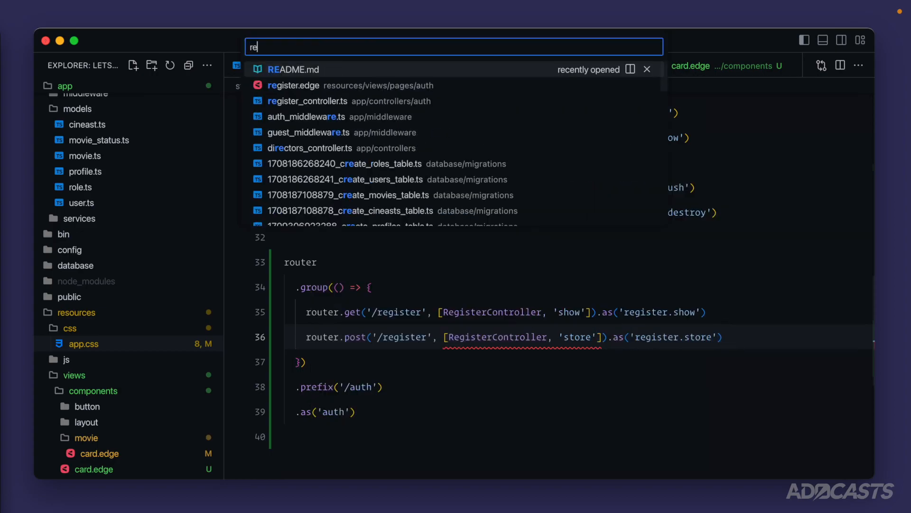
click(307, 100)
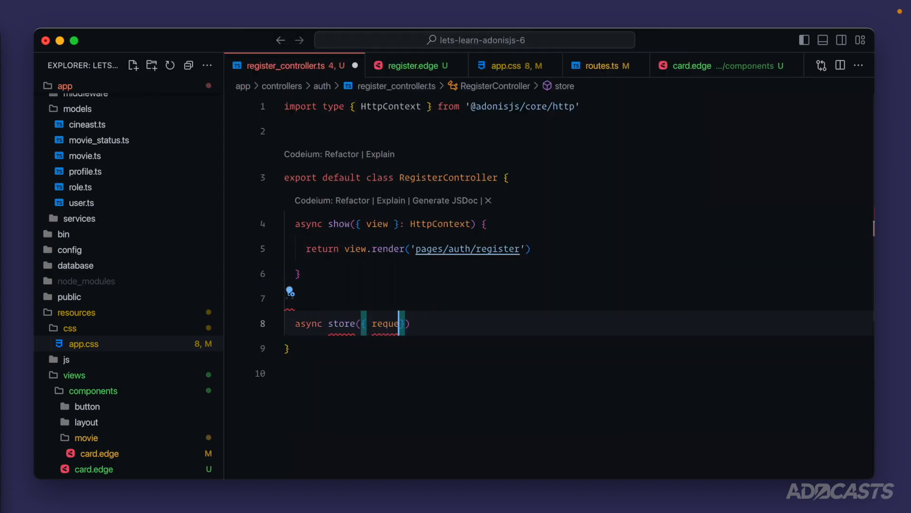
Write store({ request, response }: HttpContext): data = request.all(), console.log it, redirect toRoute('home')
text(, response)
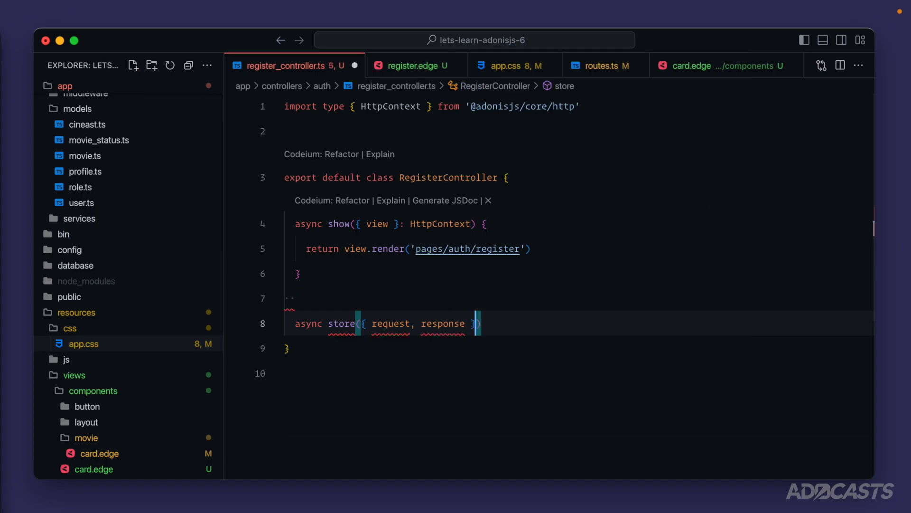
text())
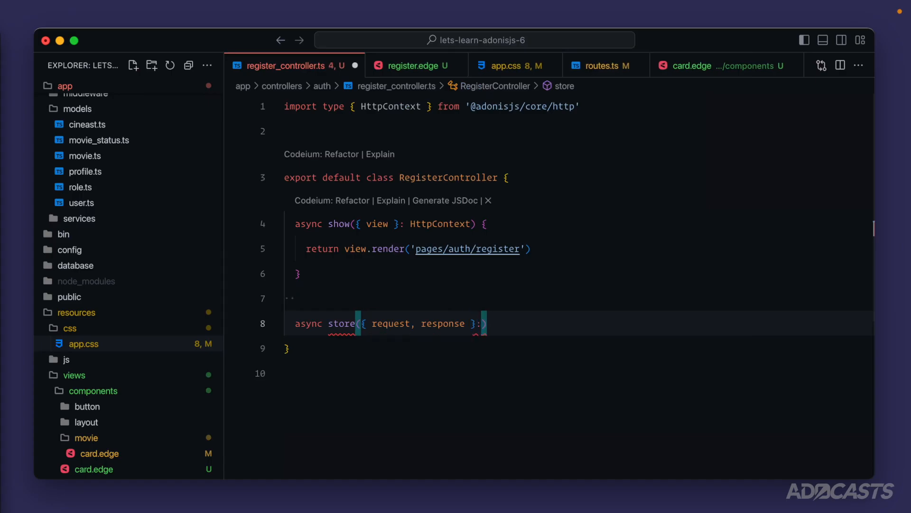
text(HttpContext)
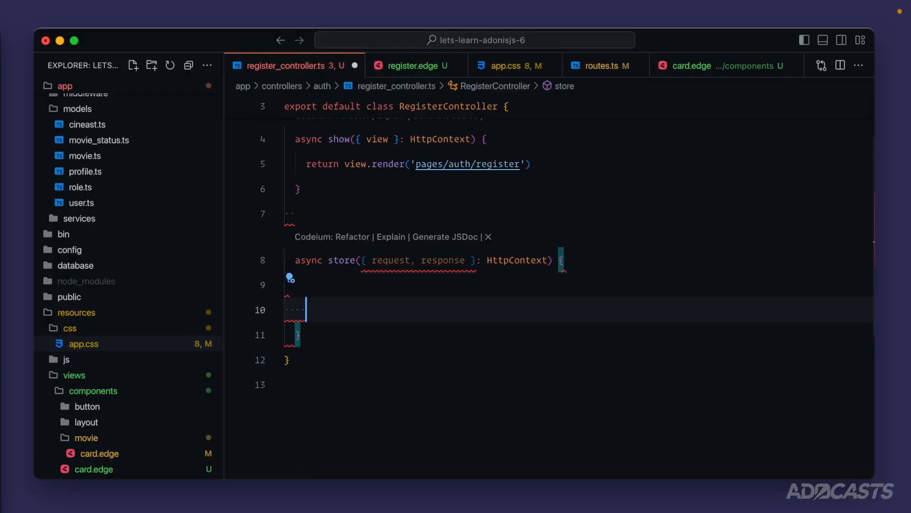
text(return response.redirect())
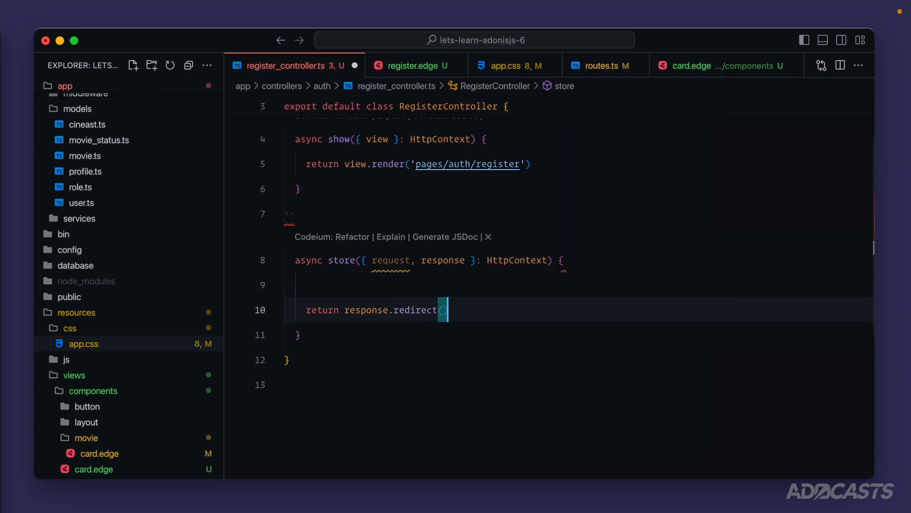
text(.toRoute('home'))
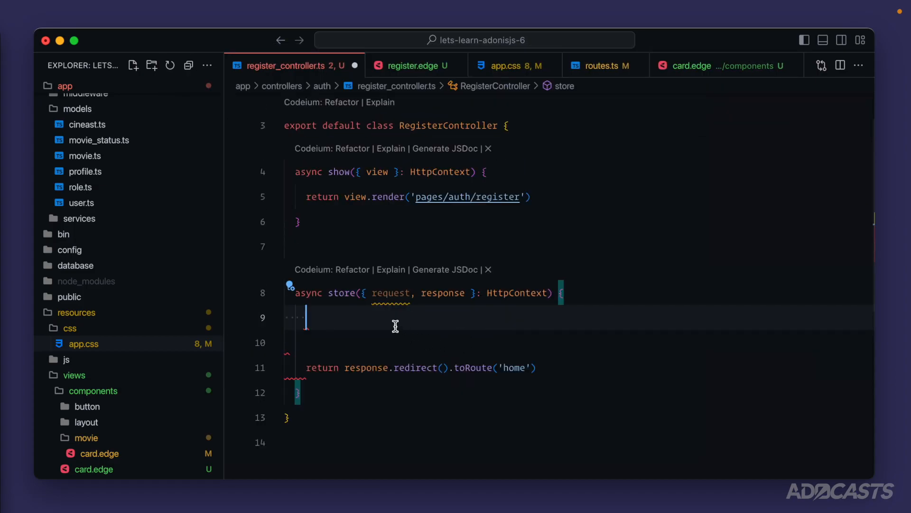
mouse_move(387, 293)
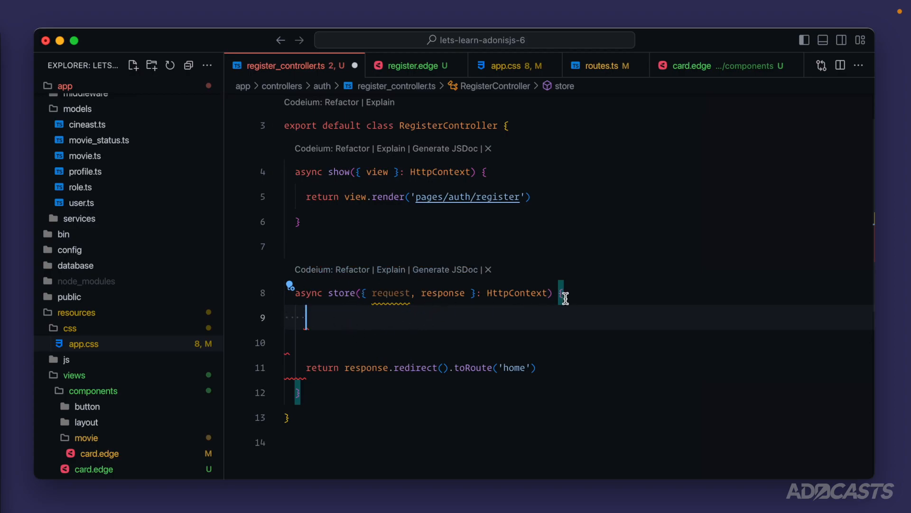
text(const da)
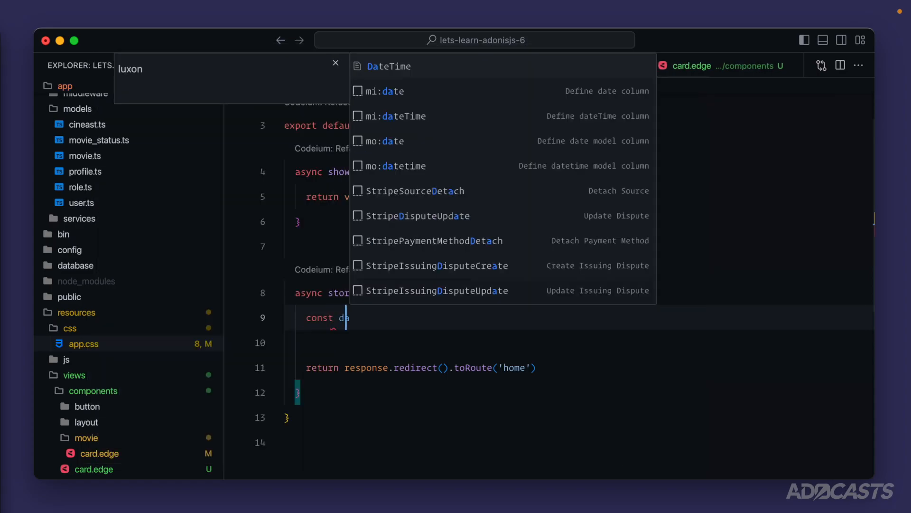
text(request)
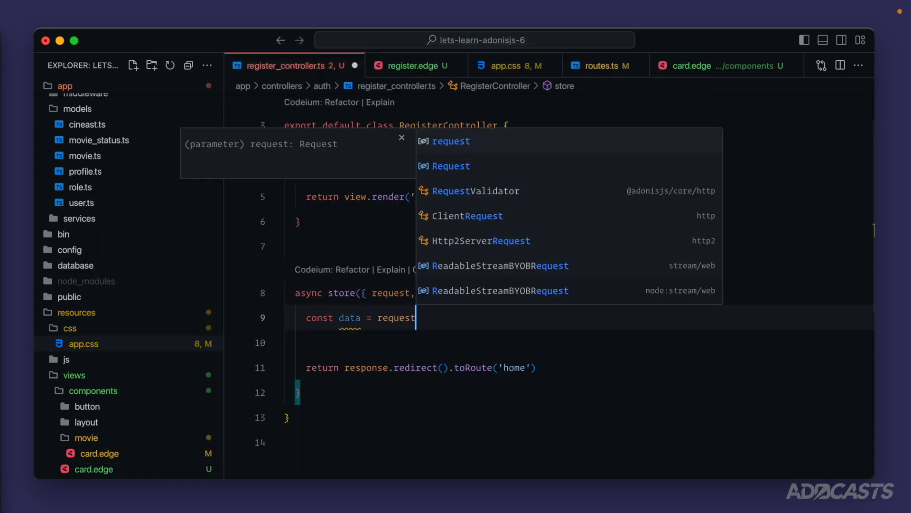
text(.all)
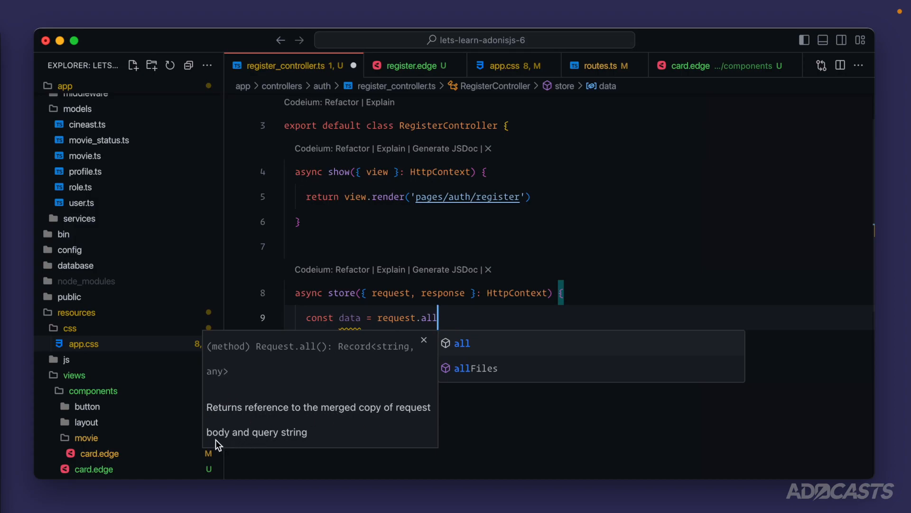
mouse_move(347, 406)
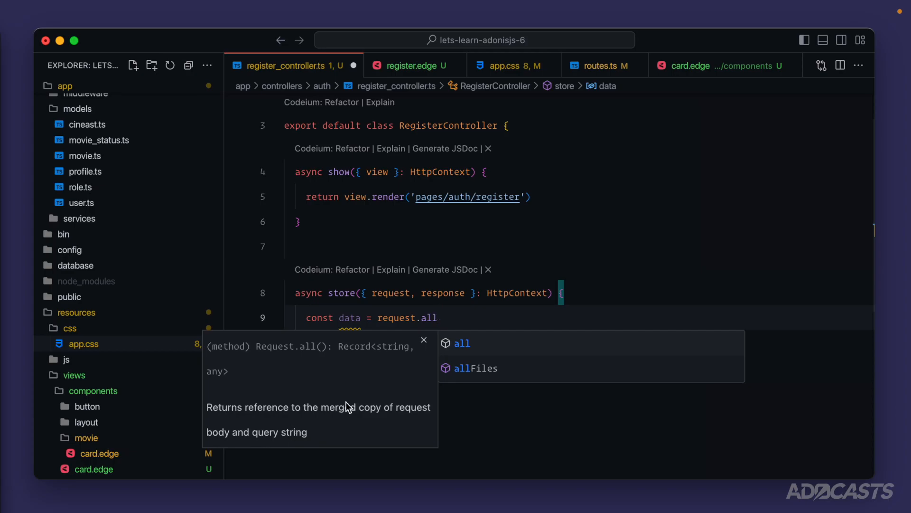
text(console.log({ data)
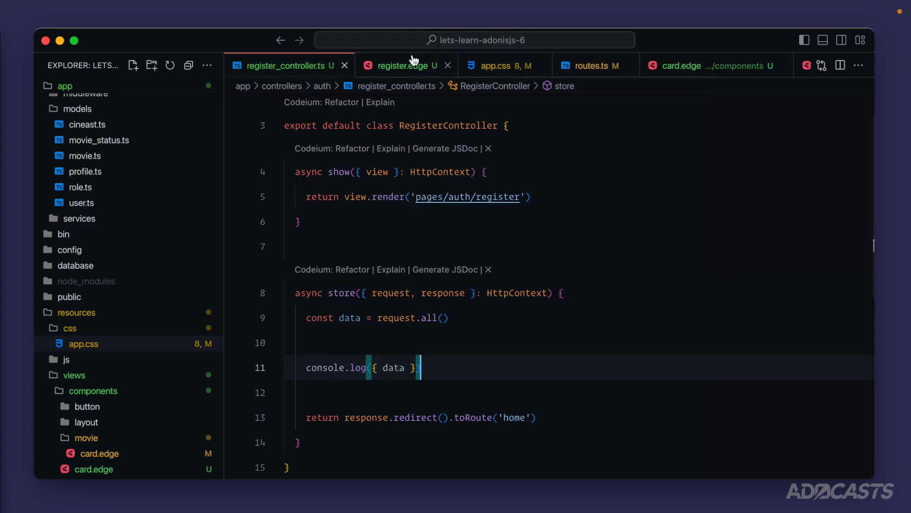
Set register.edge's form action to {{ route('auth.register.store') }}
click(401, 65)
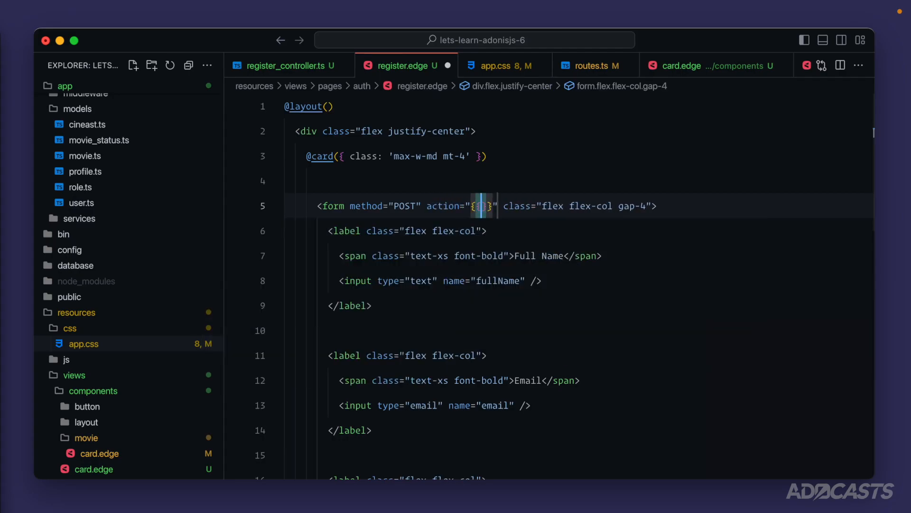
text(route(''))
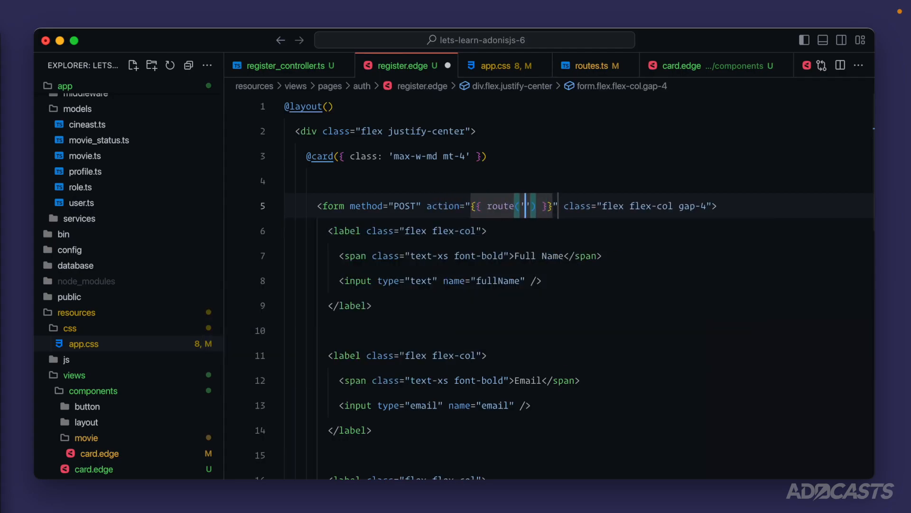
text(auth.register.s)
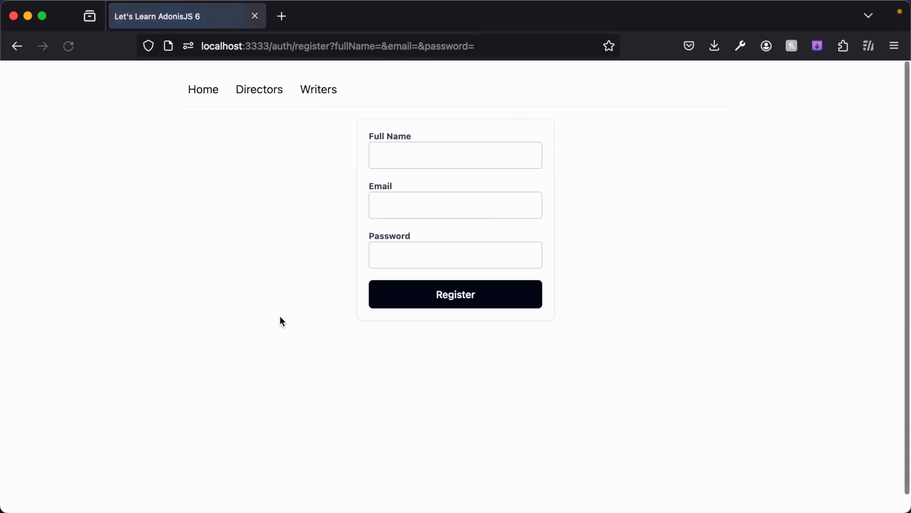
Submit the register form with a test name, email and password, declining to save the password
text(J)
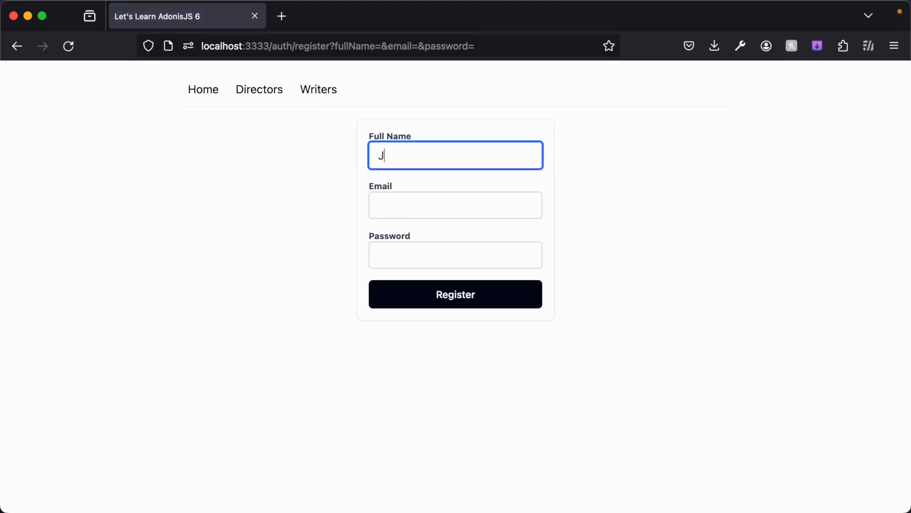
text(test@test.com)
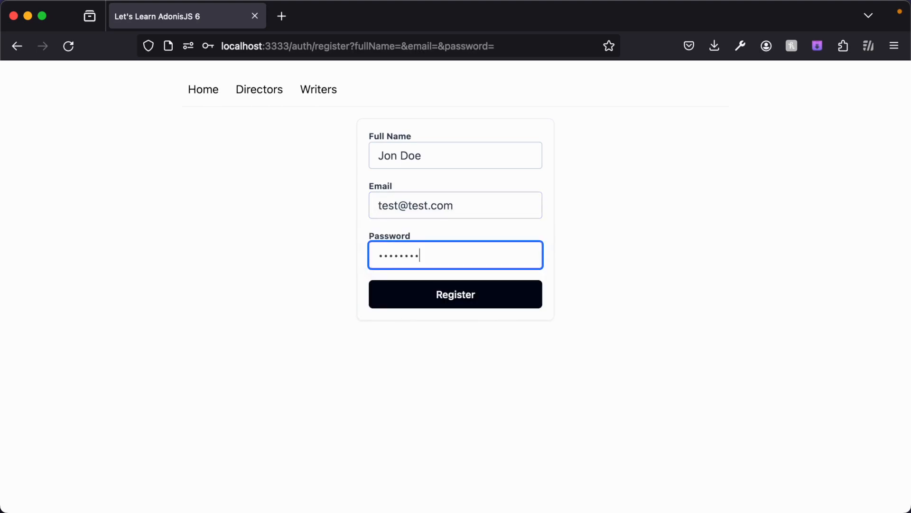
click(455, 294)
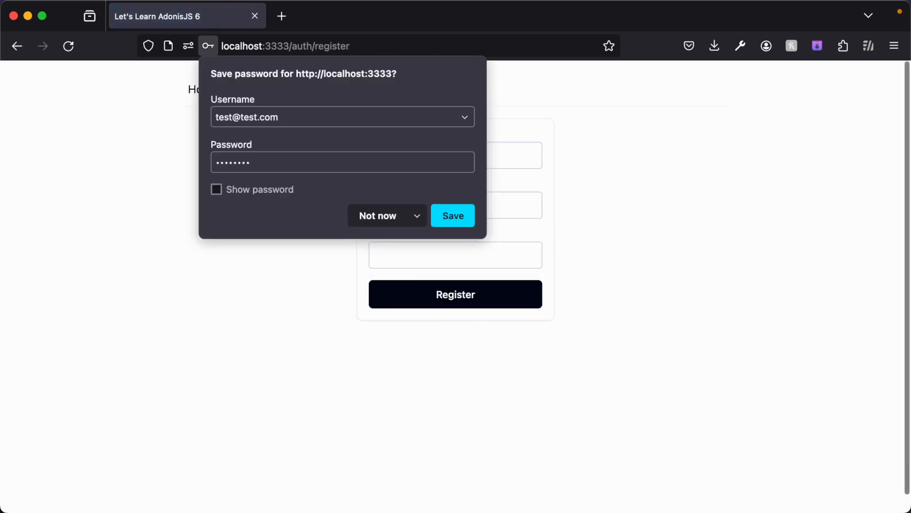
click(377, 216)
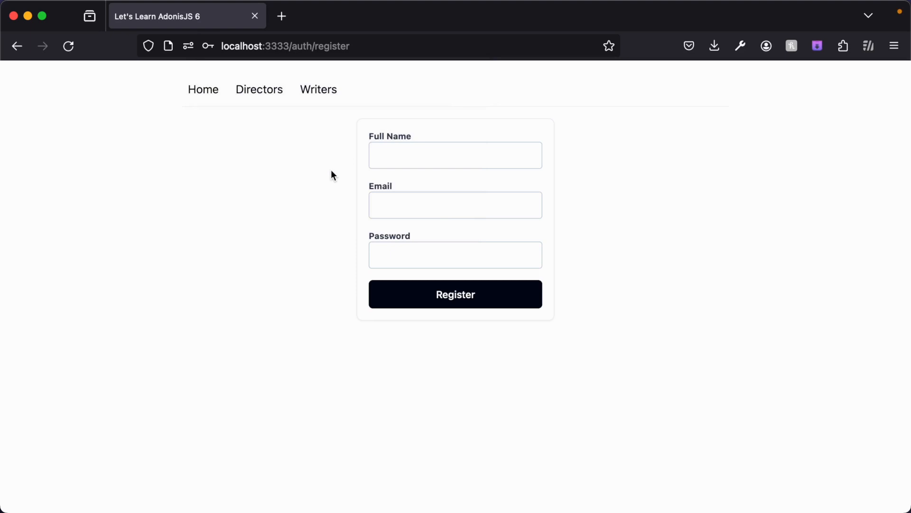
mouse_move(171, 165)
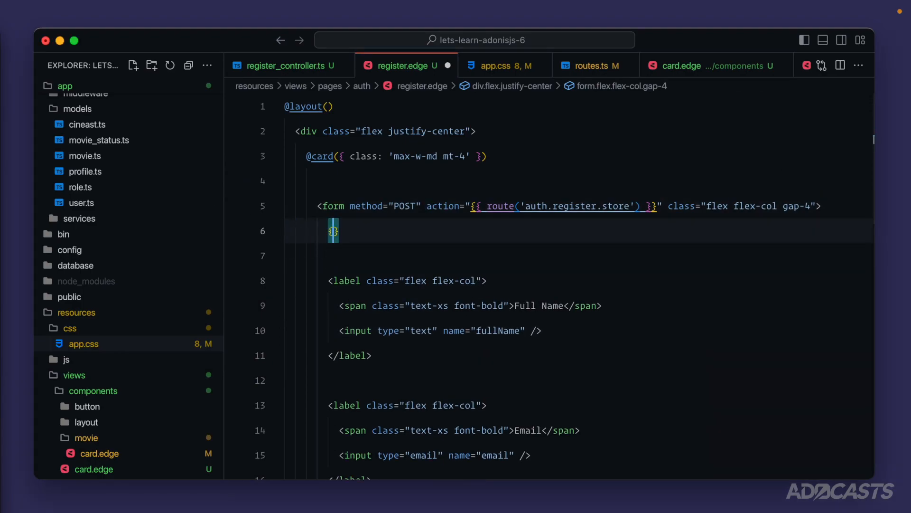
Add a csrf field to the register form and save register.edge
text(csrf)
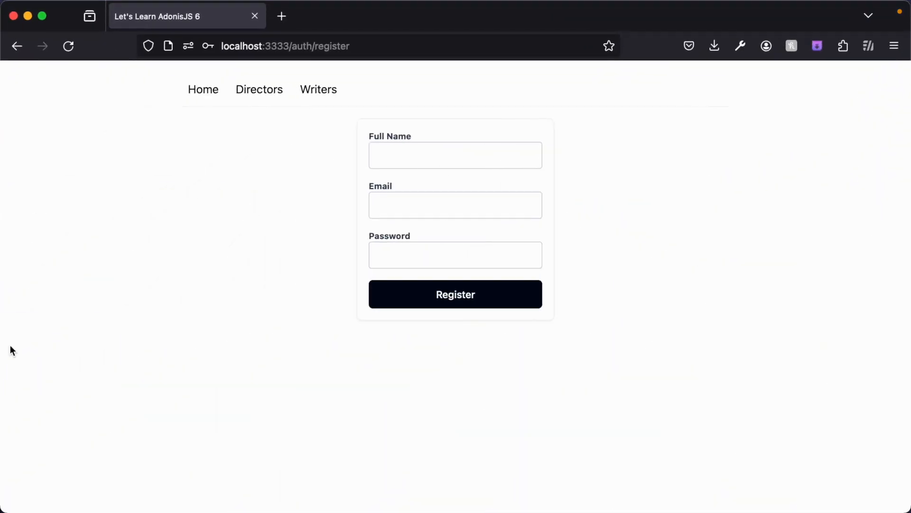
text(Jon D)
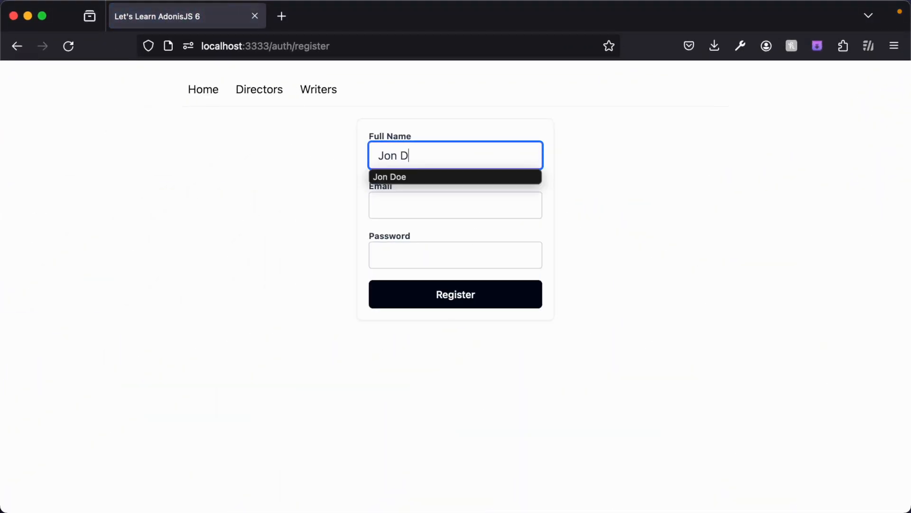
text(test@test.co)
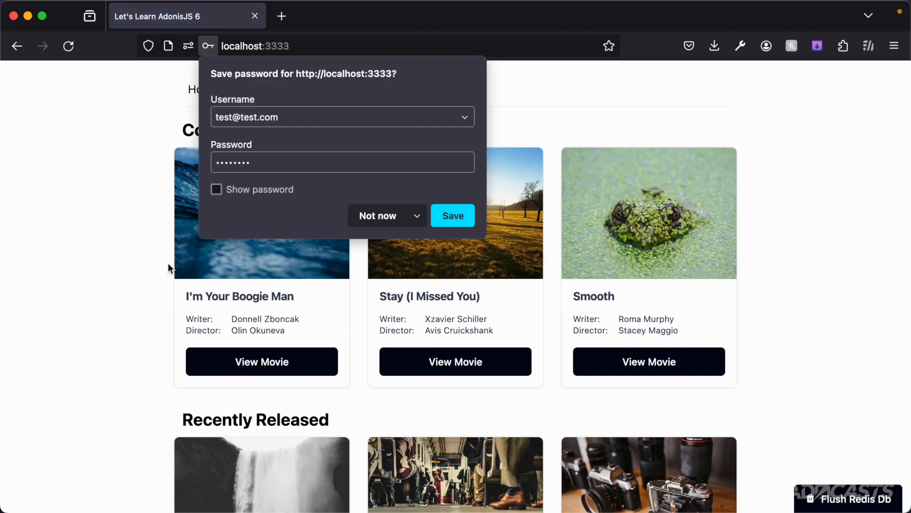
click(377, 216)
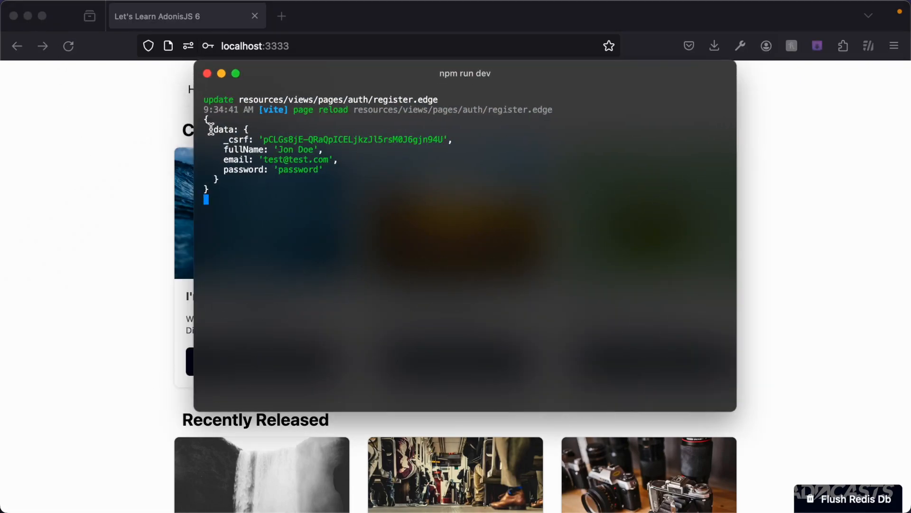
Highlight the logged data object, _csrf token and fullName value in the dev server output
double_click(225, 129)
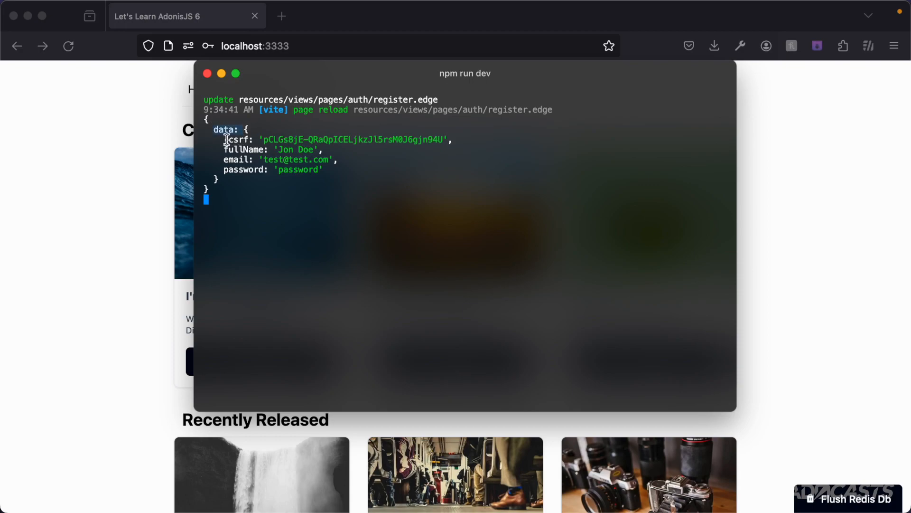
drag(226, 140, 450, 142)
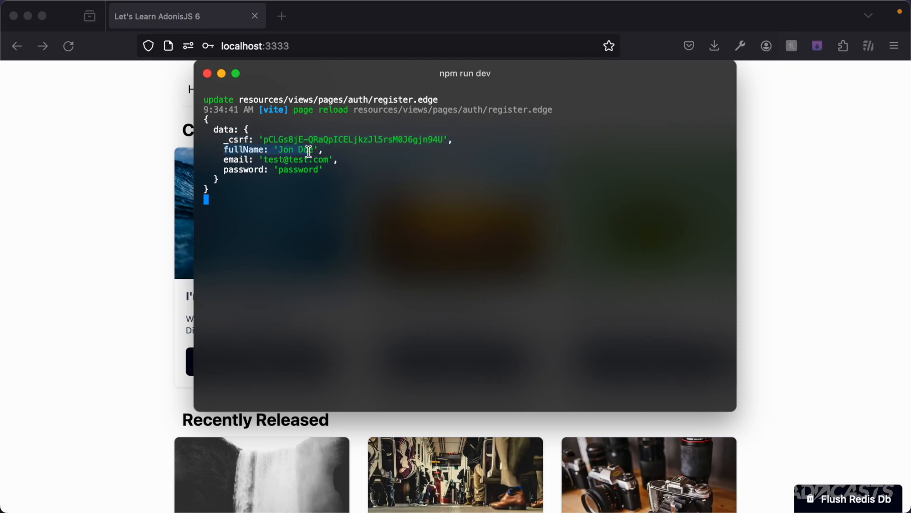
drag(308, 150, 336, 169)
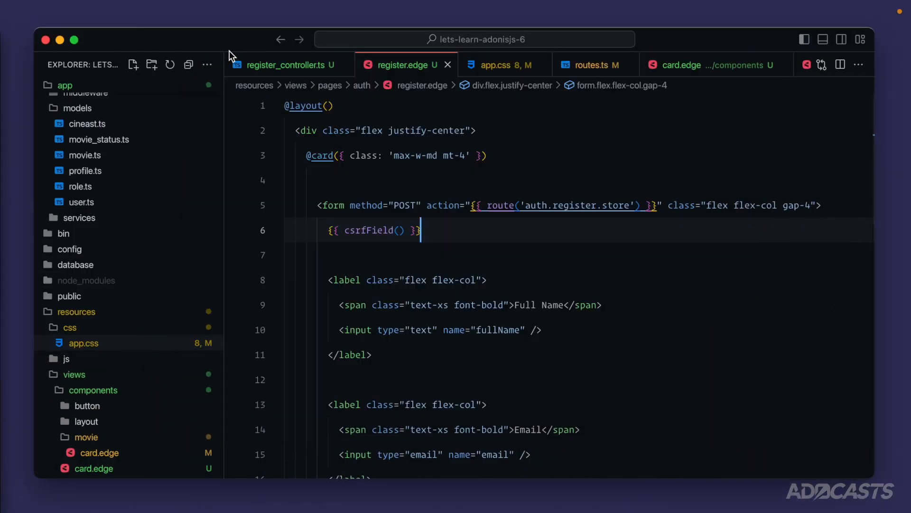
Change store to set data = request.only(['fullName', 'email', 'password'])
click(285, 65)
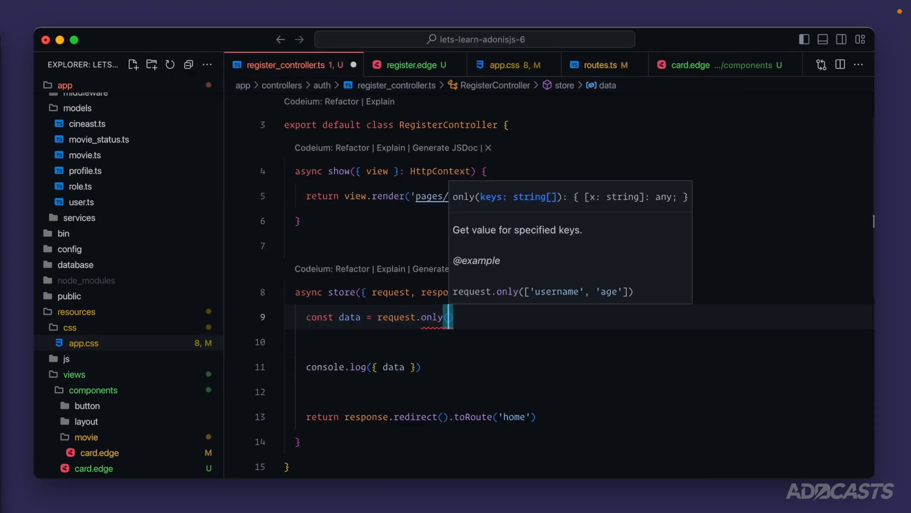
text([])
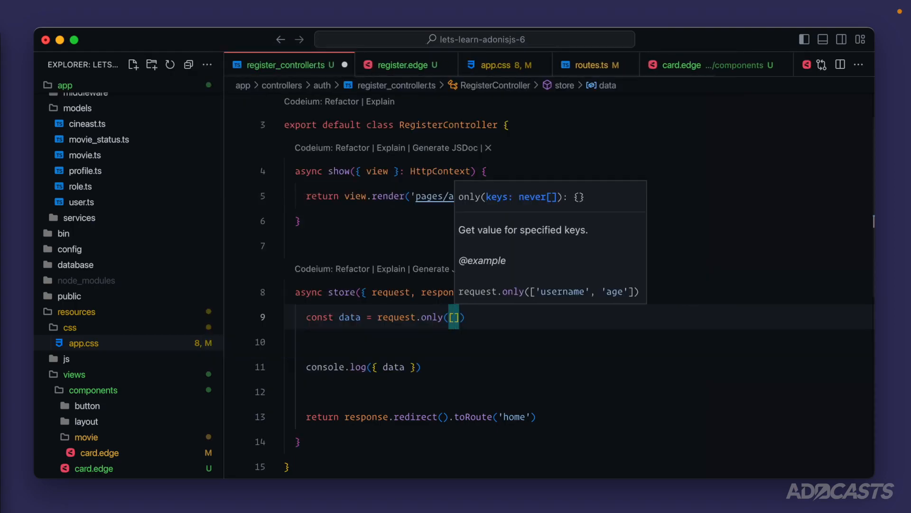
text('')
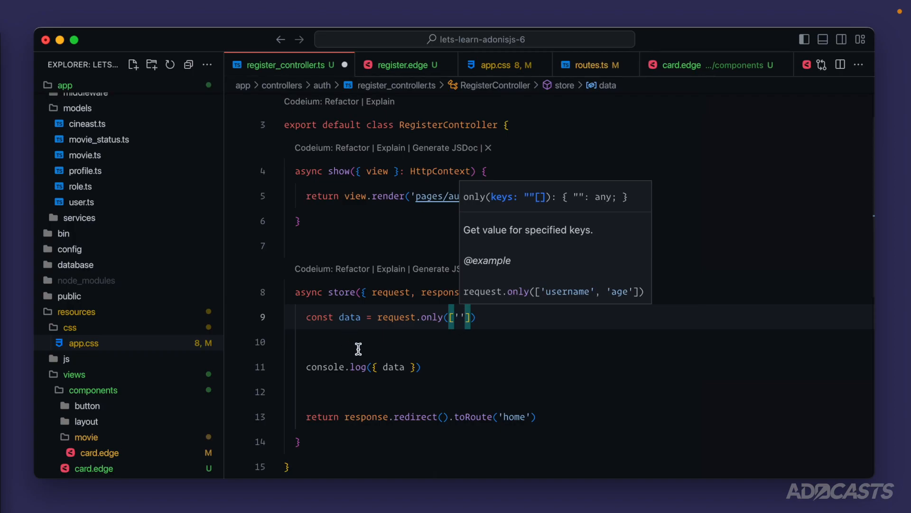
mouse_move(375, 345)
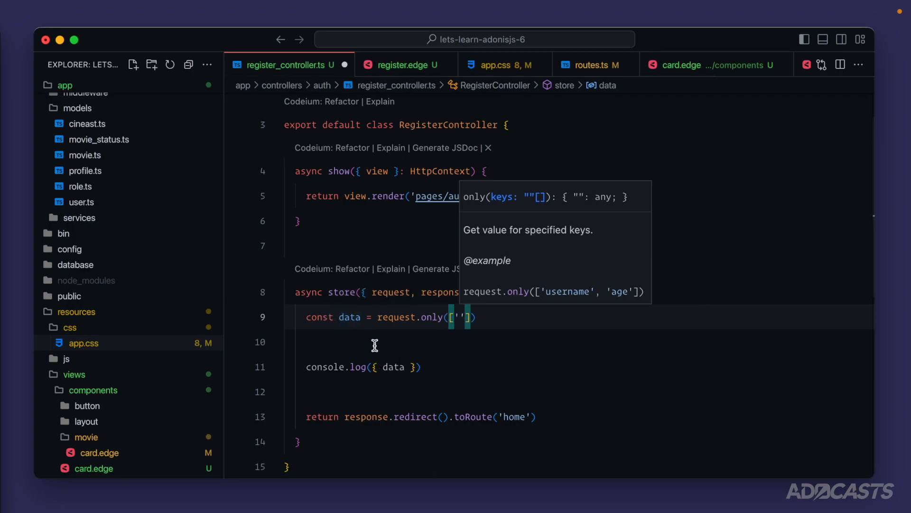
text(fullName)
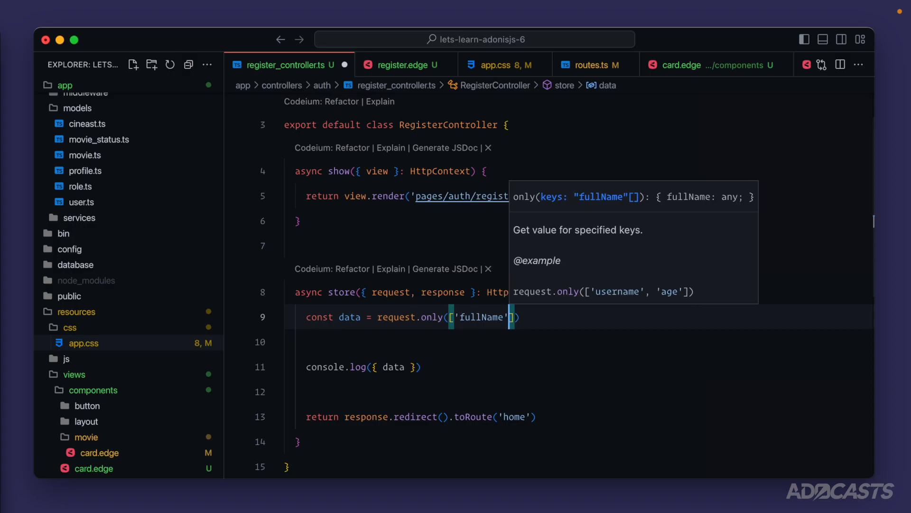
text(, 'email', 'password')
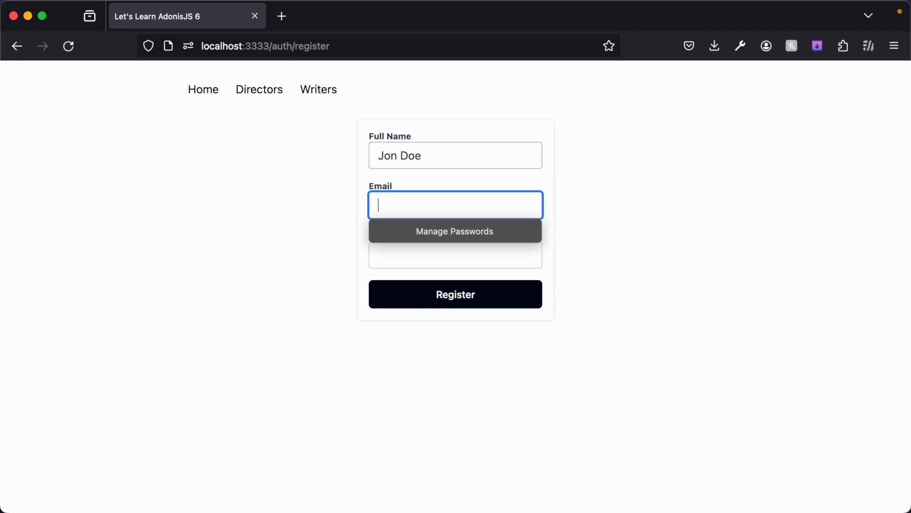
text(test@test.com)
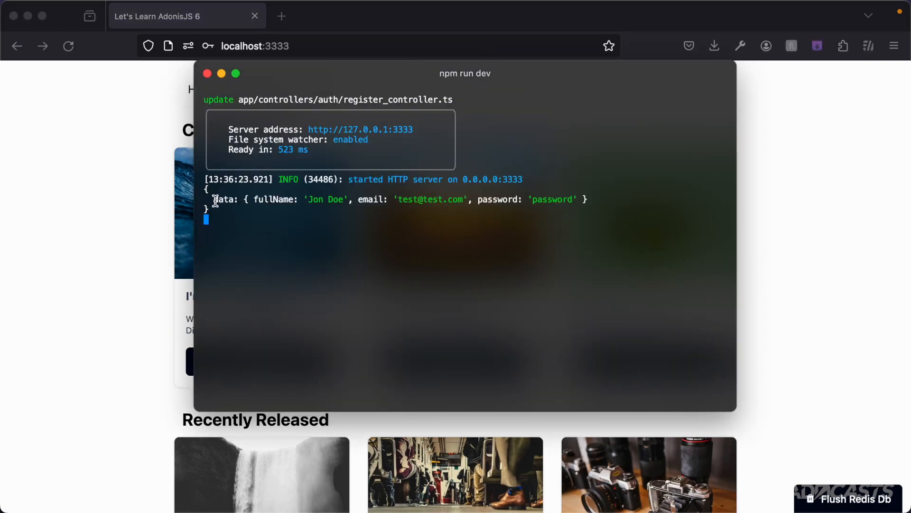
mouse_move(495, 205)
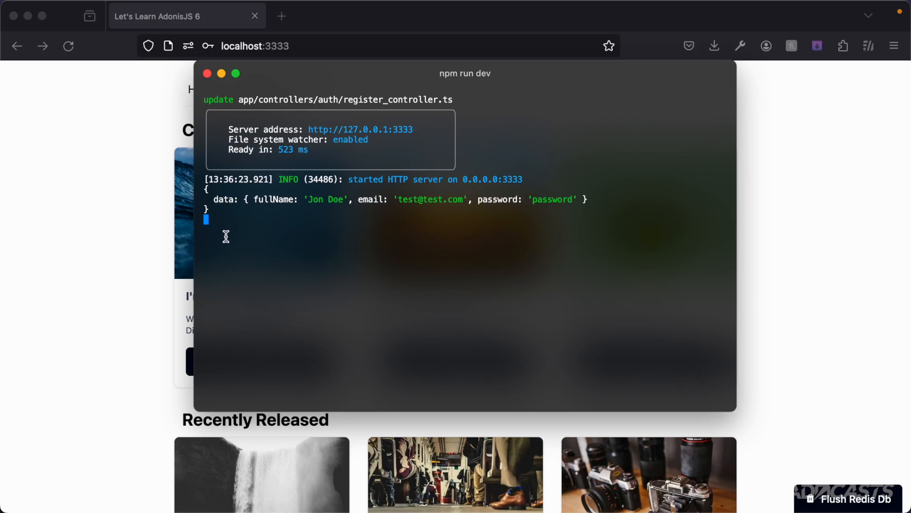
mouse_move(64, 200)
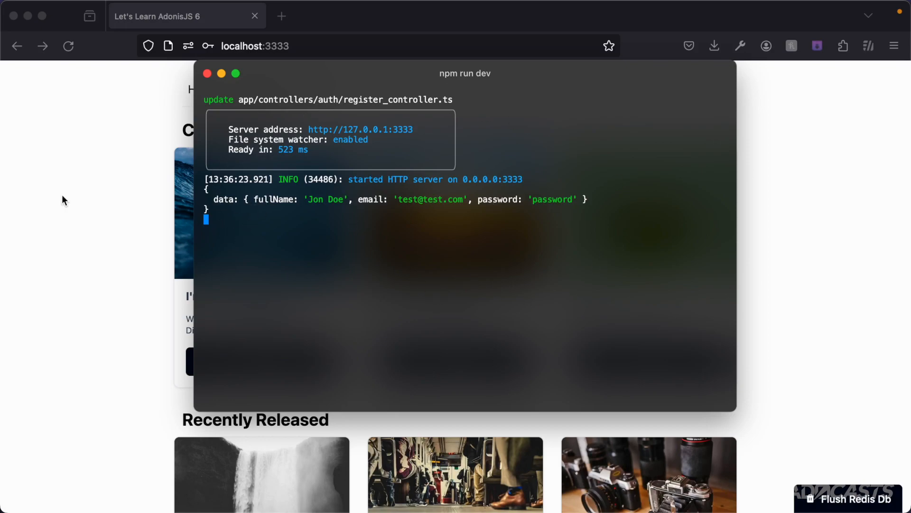
mouse_move(100, 197)
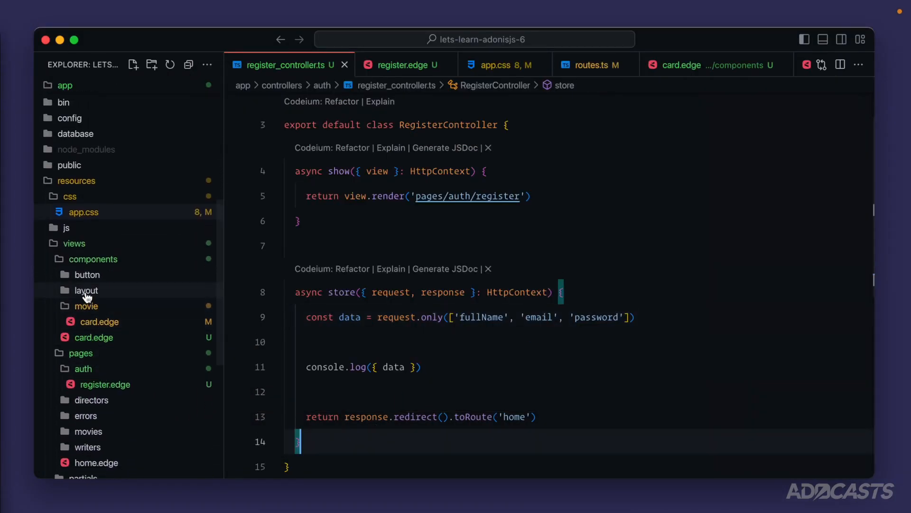
Make partials/nav.edge a flex nav with a right-side Register link to register.show, then follow it
scroll(down, 3)
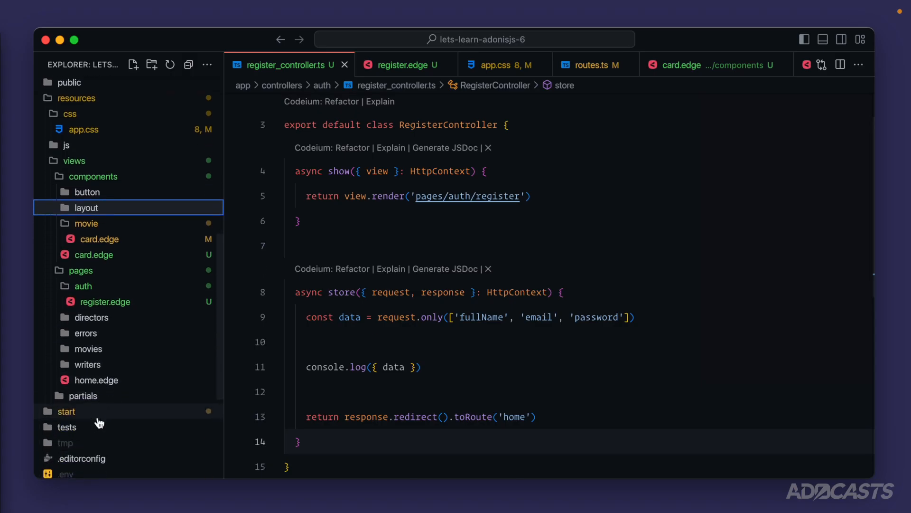
click(93, 411)
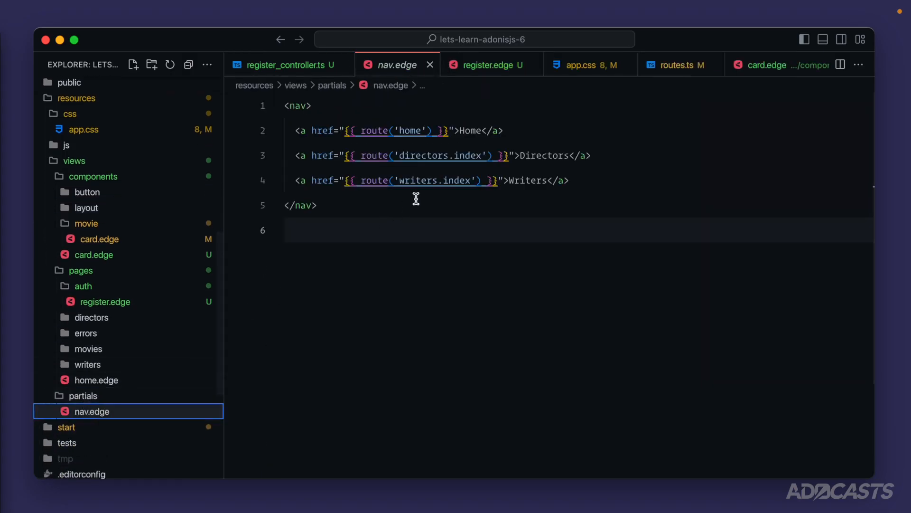
text(class="f")
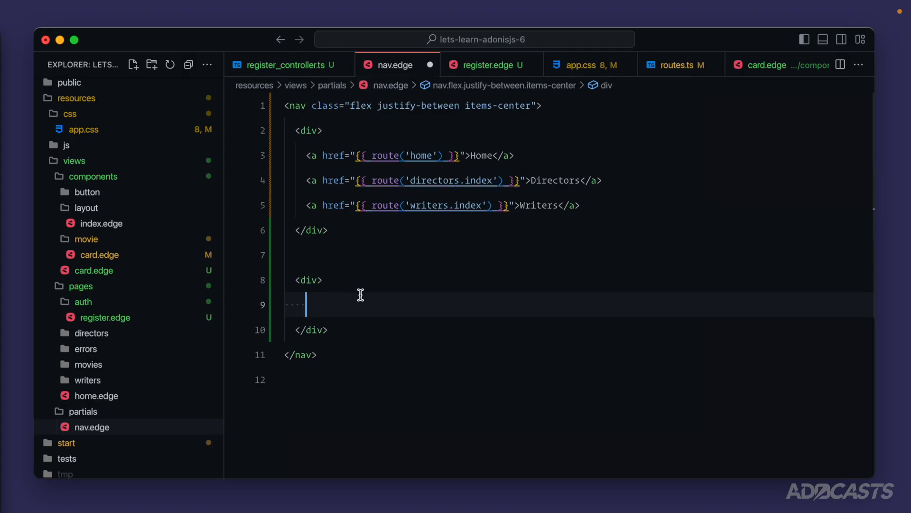
text(<a href="{{ route('auth.)
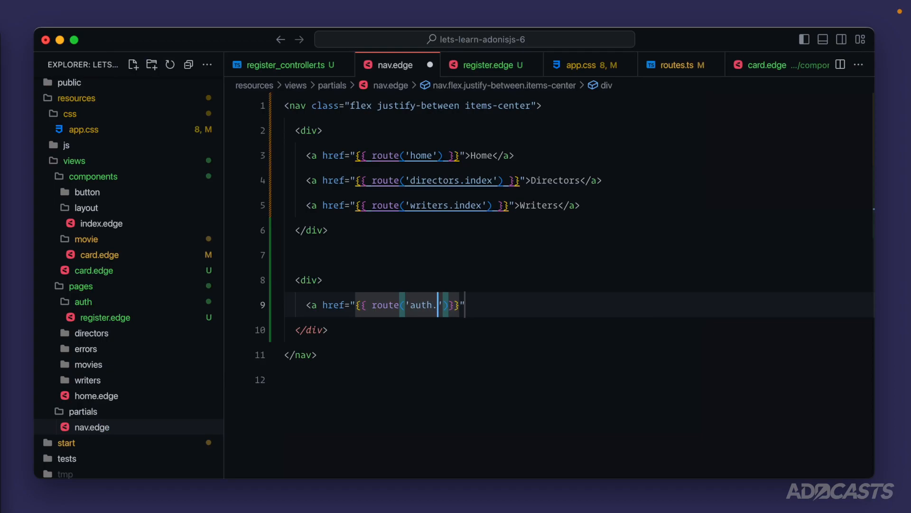
text(register.show')}}">R)
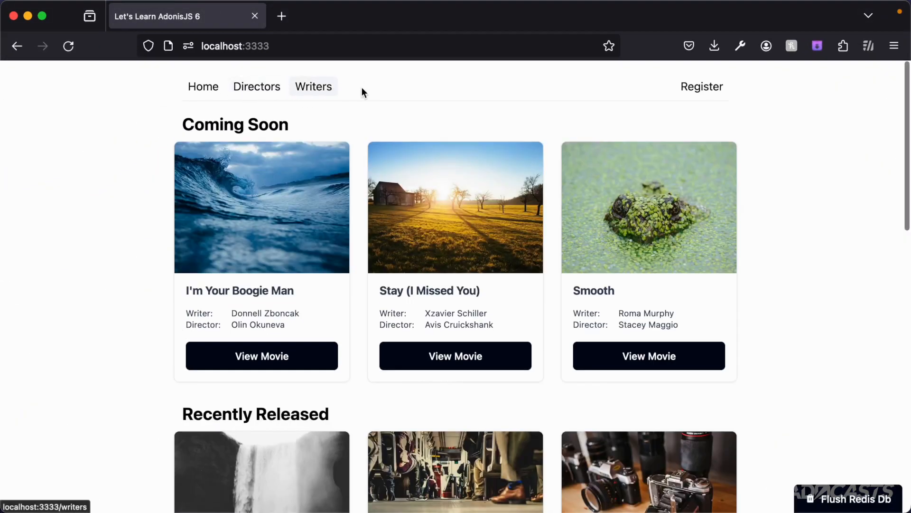
click(702, 86)
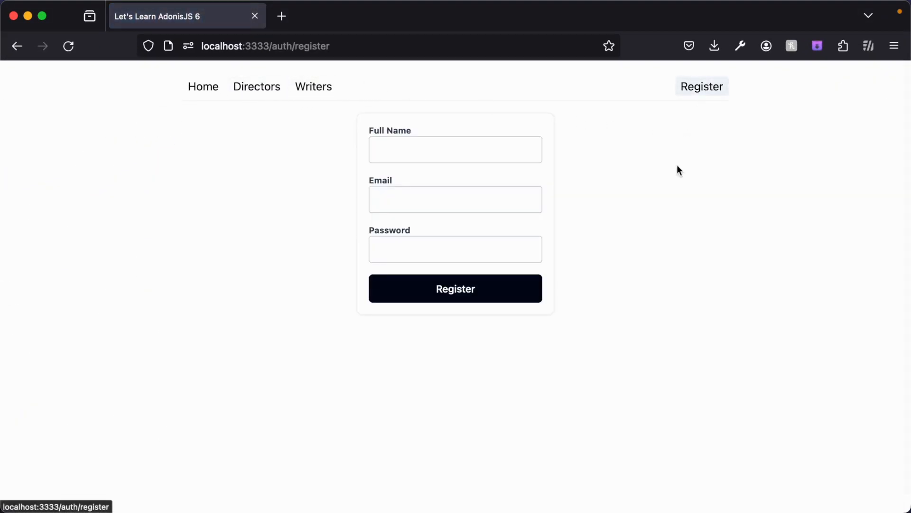
mouse_move(479, 121)
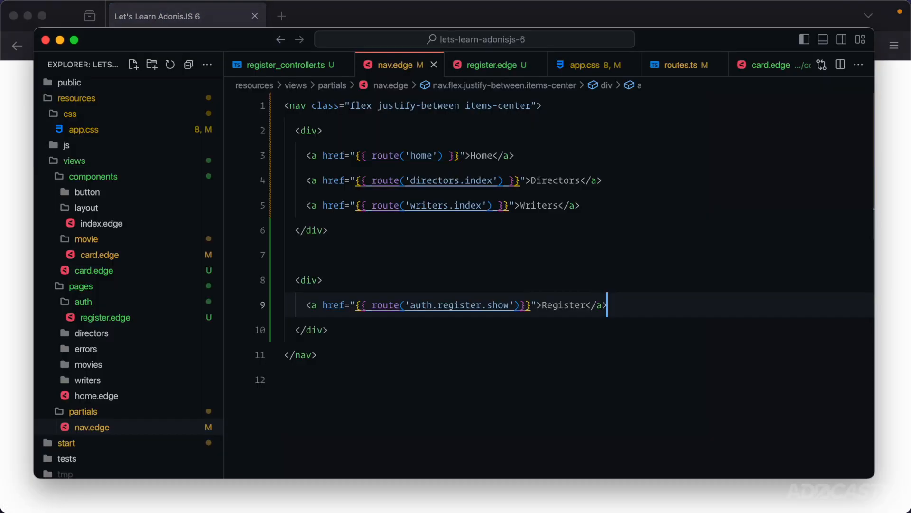
Insert <h1>Register</h1> above the form in register.edge
click(488, 64)
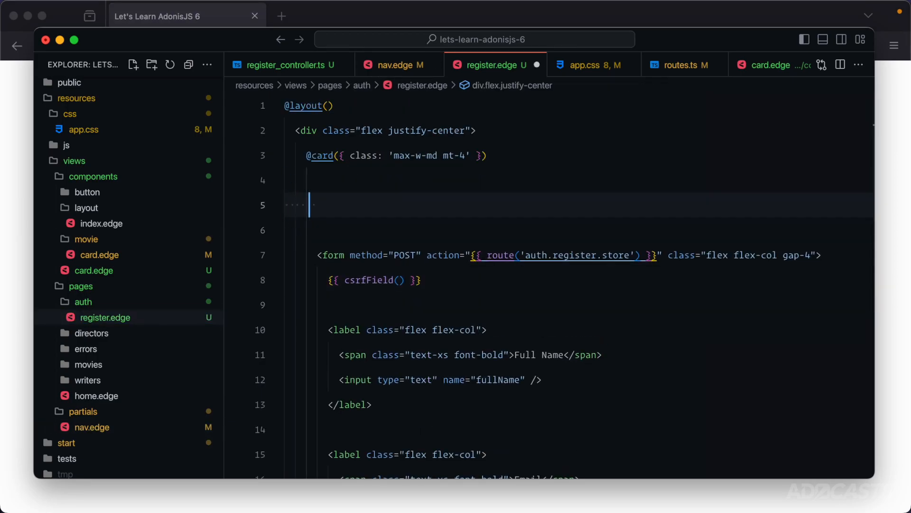
text(<h1>Register</h1>)
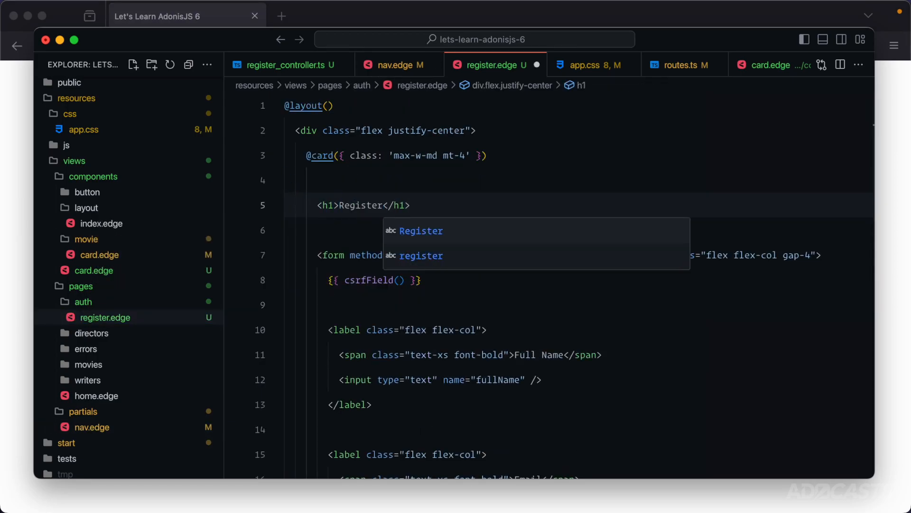